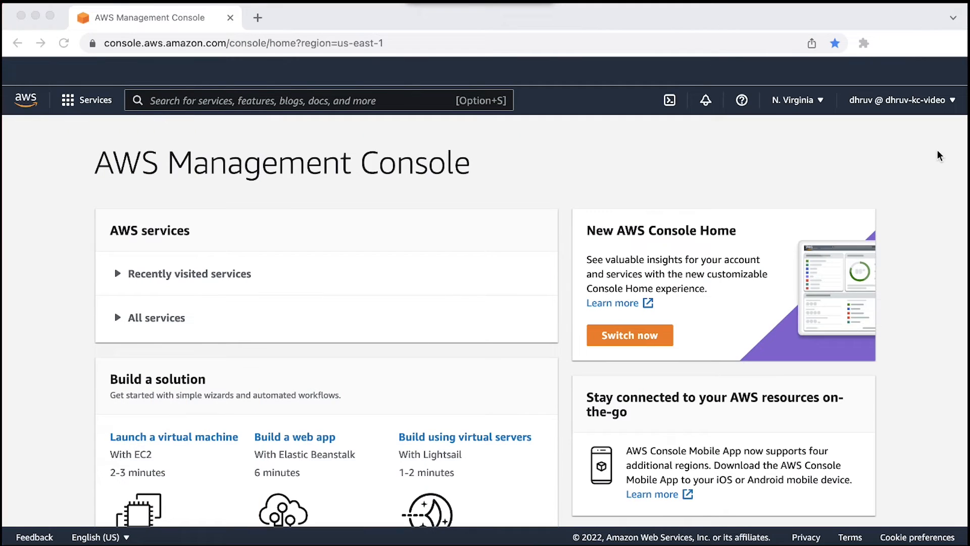
Find Secrets Manager via the console search and start storing a new secret.
{"action": "type", "text": "secret manager"}
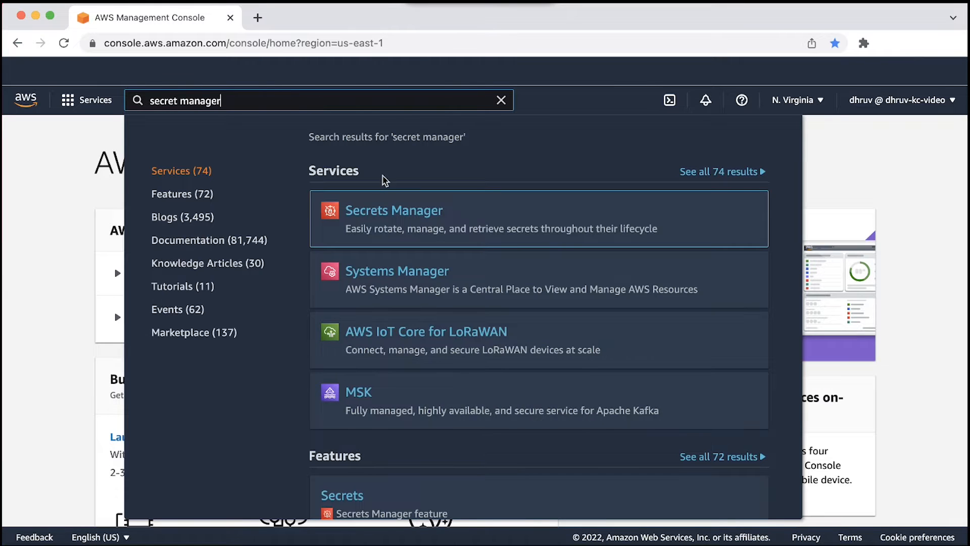
{"action": "left_click", "coordinate": [393, 210]}
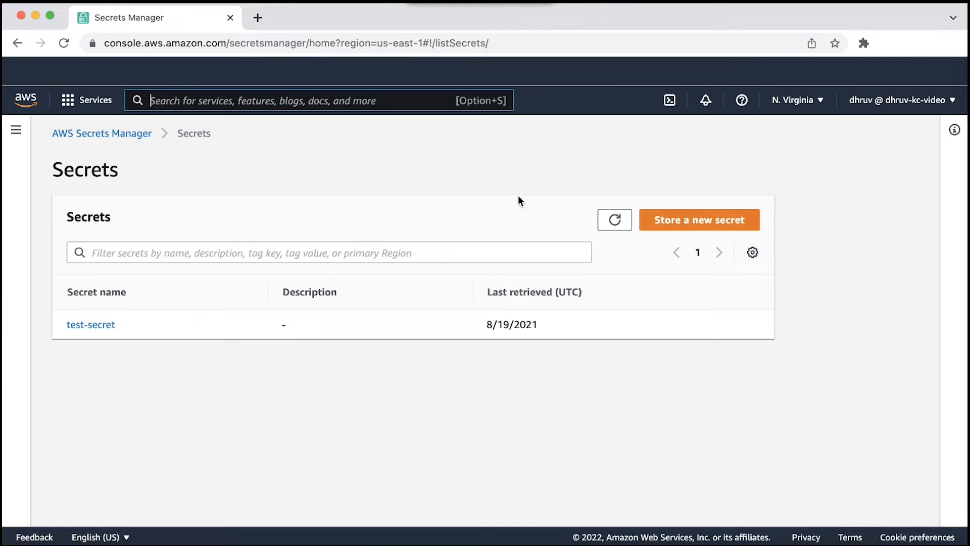
{"action": "left_click", "coordinate": [698, 219]}
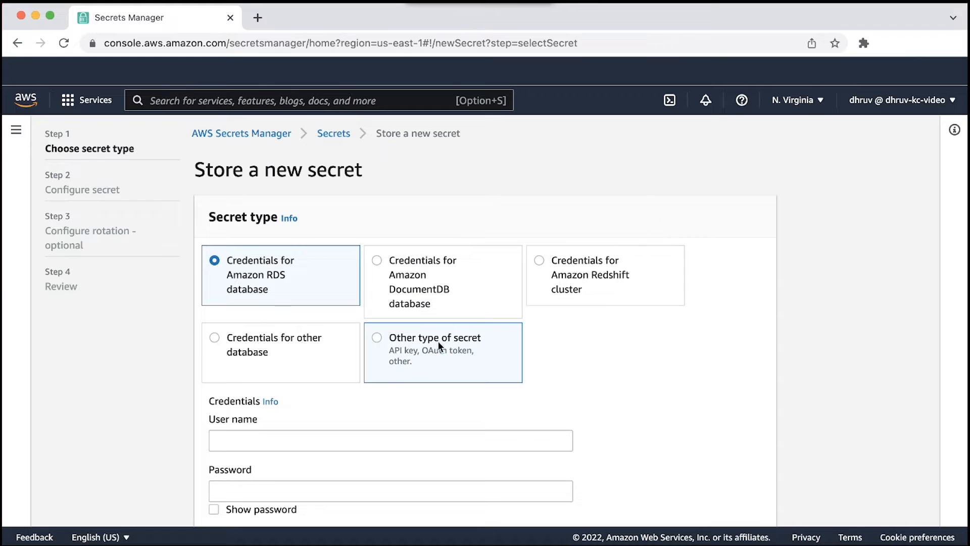
Choose 'Other type of secret' and enter the MyPassword key with its value.
{"action": "left_click", "coordinate": [377, 338]}
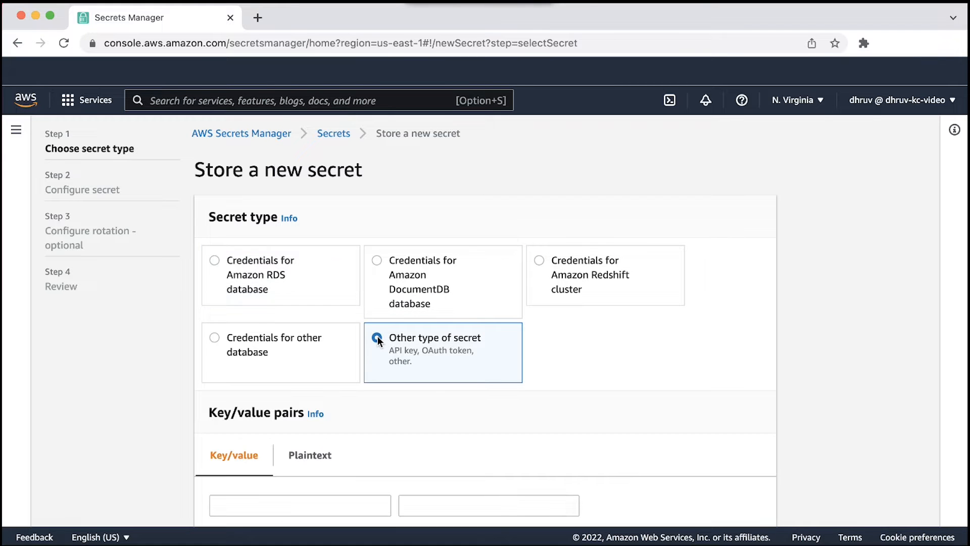
{"action": "scroll", "scroll_direction": "down", "scroll_amount": 3}
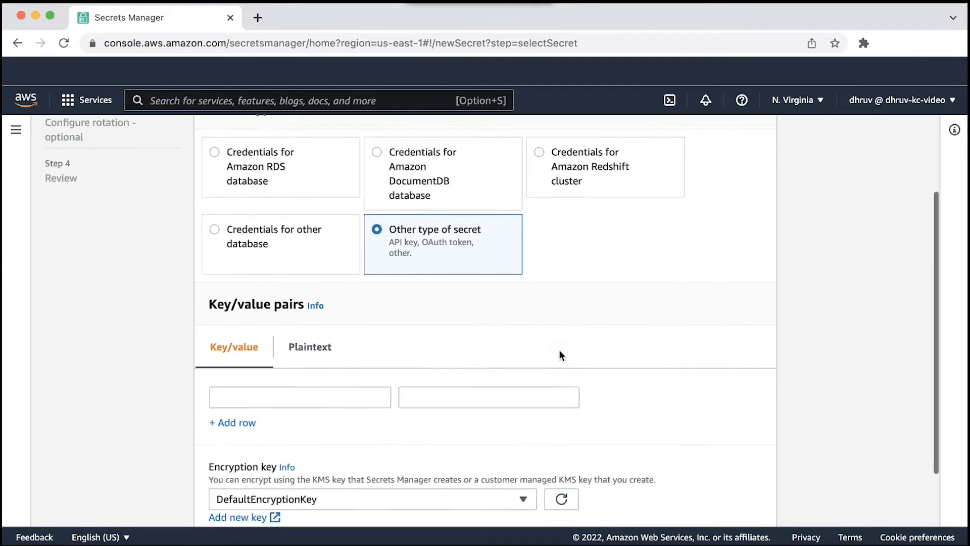
{"action": "scroll", "scroll_direction": "down", "scroll_amount": 3}
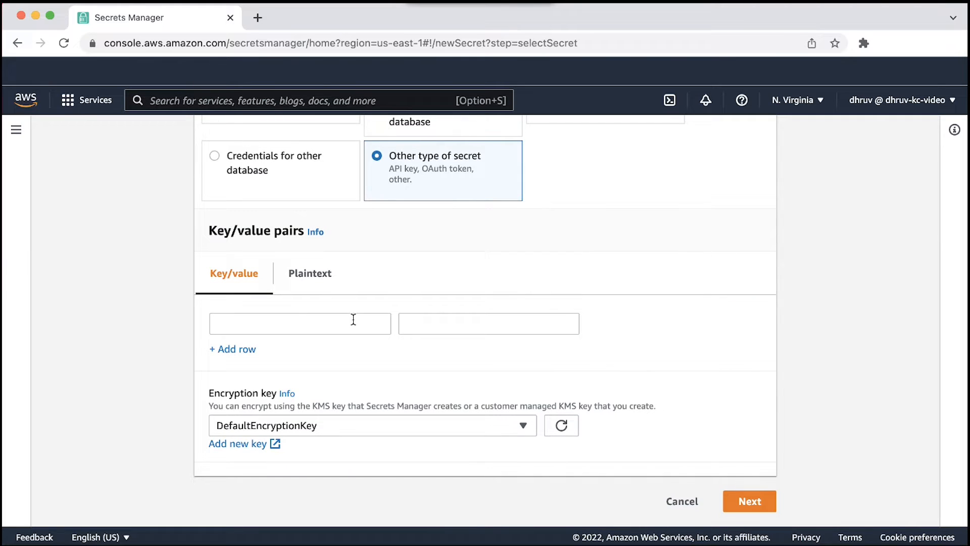
{"action": "type", "text": "MyPassword"}
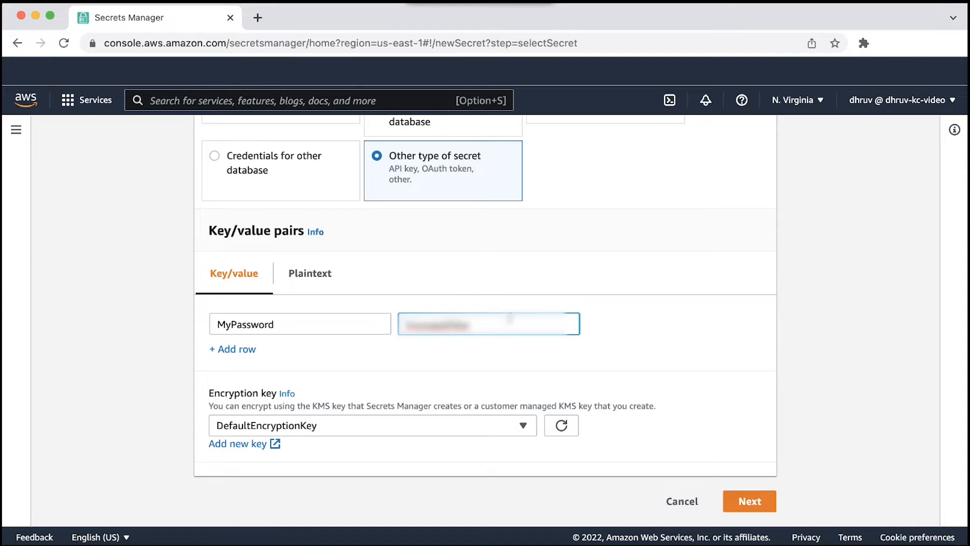
{"action": "mouse_move", "coordinate": [648, 332]}
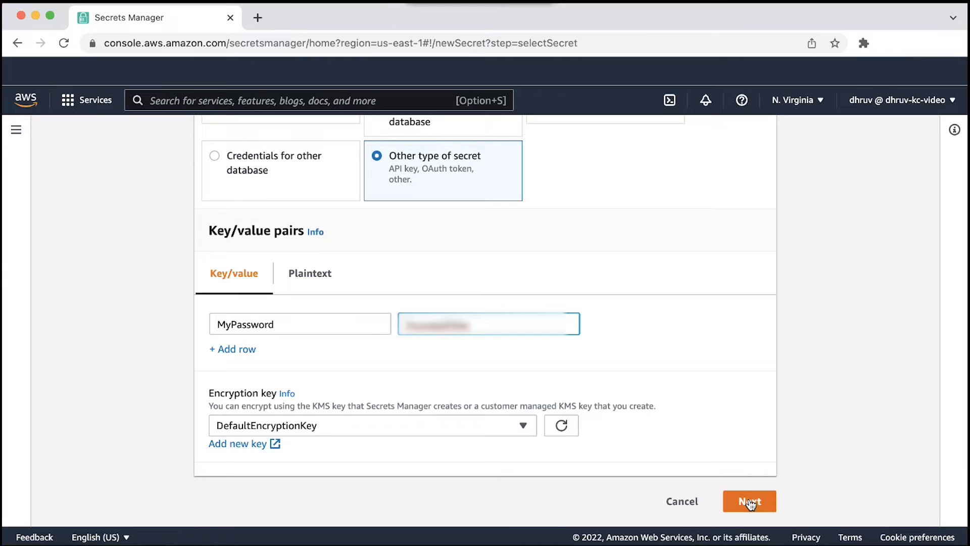
Name the secret tutorial/mysecret and continue to the rotation settings.
{"action": "left_click", "coordinate": [749, 501]}
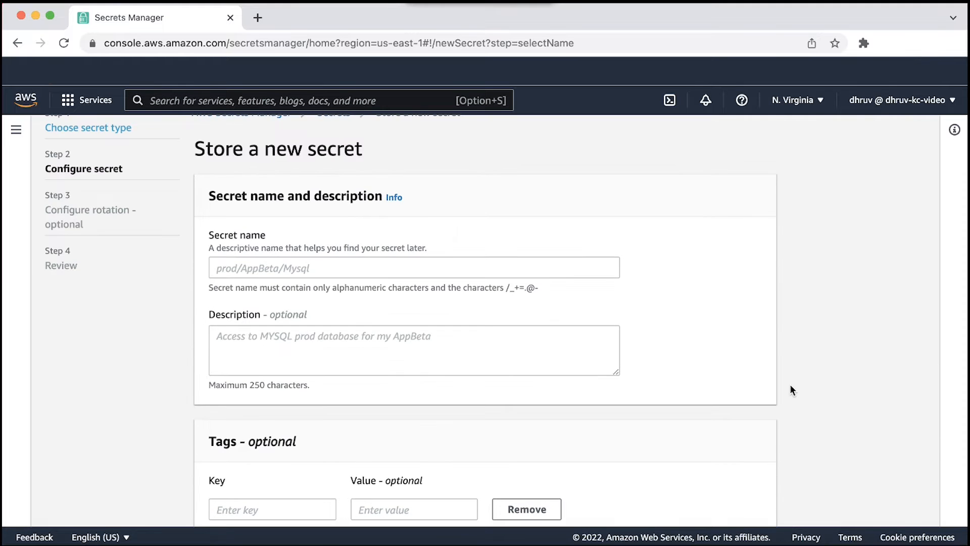
{"action": "mouse_move", "coordinate": [616, 294]}
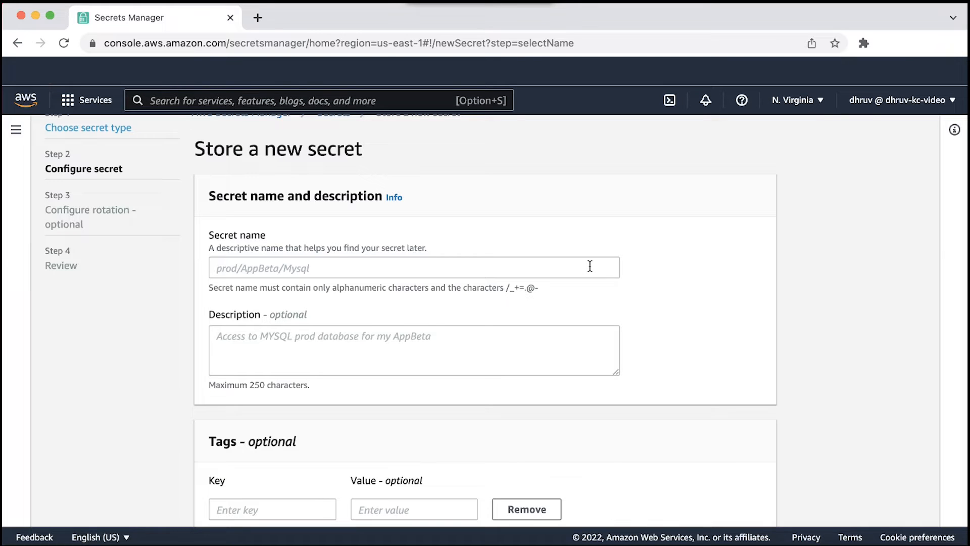
{"action": "type", "text": "tutorial/mysecret"}
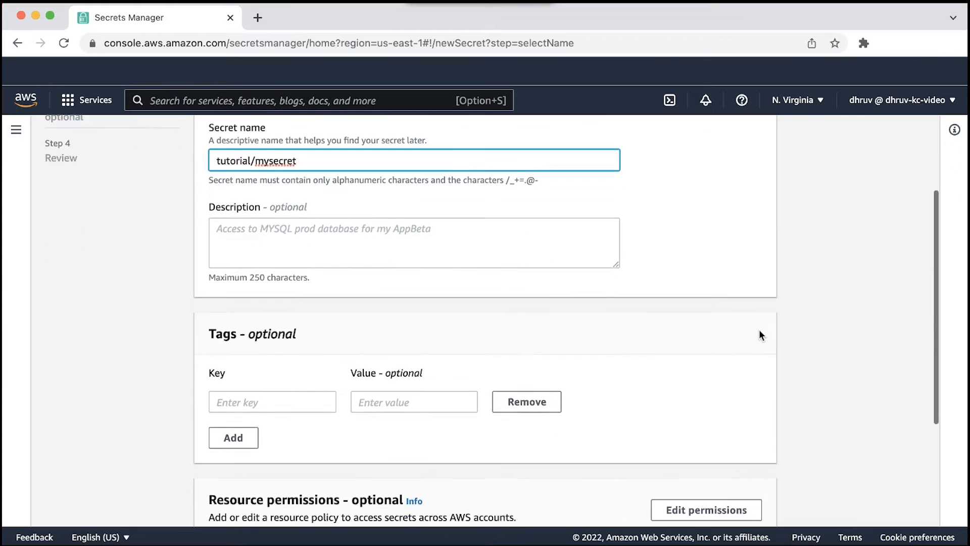
{"action": "scroll", "scroll_direction": "down", "scroll_amount": 3}
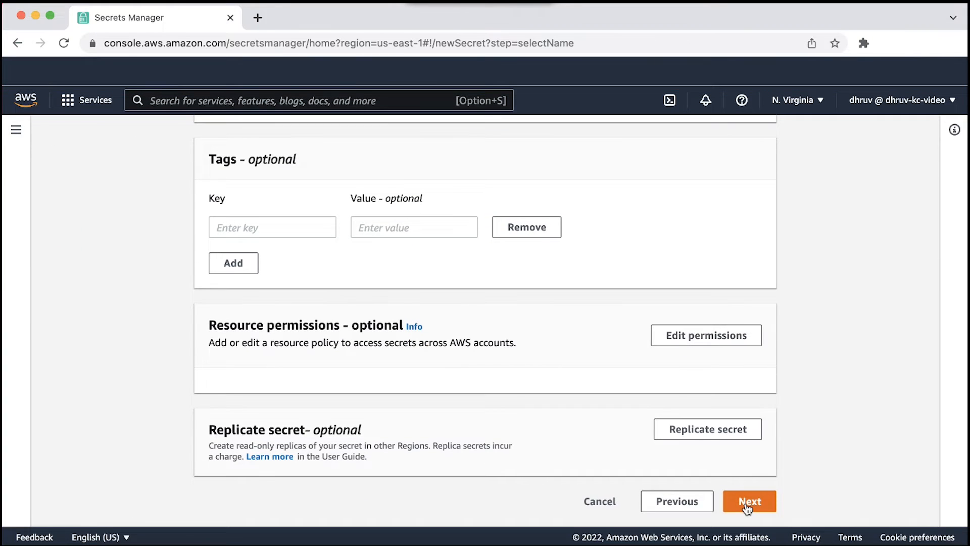
{"action": "left_click", "coordinate": [749, 500]}
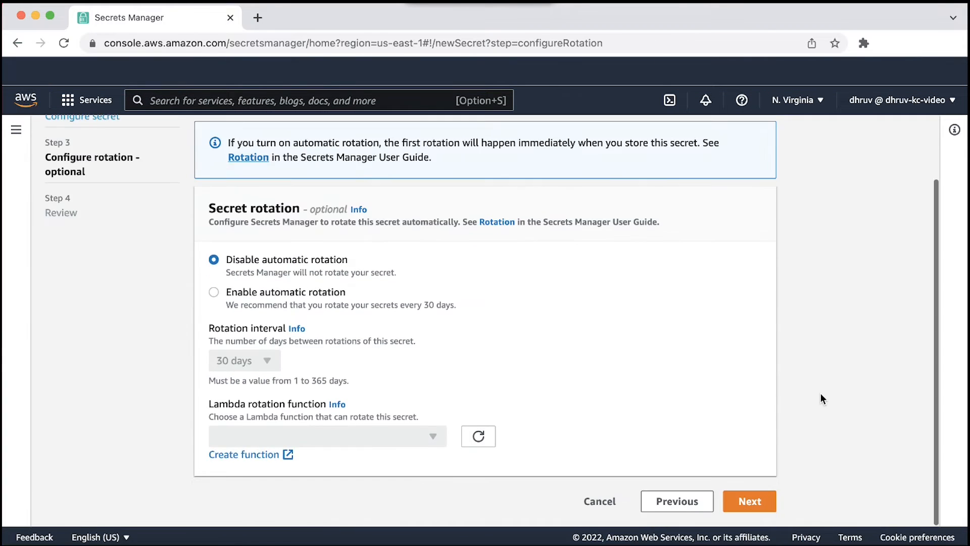
Leave automatic rotation disabled, review the secret and store it.
{"action": "left_click", "coordinate": [748, 500]}
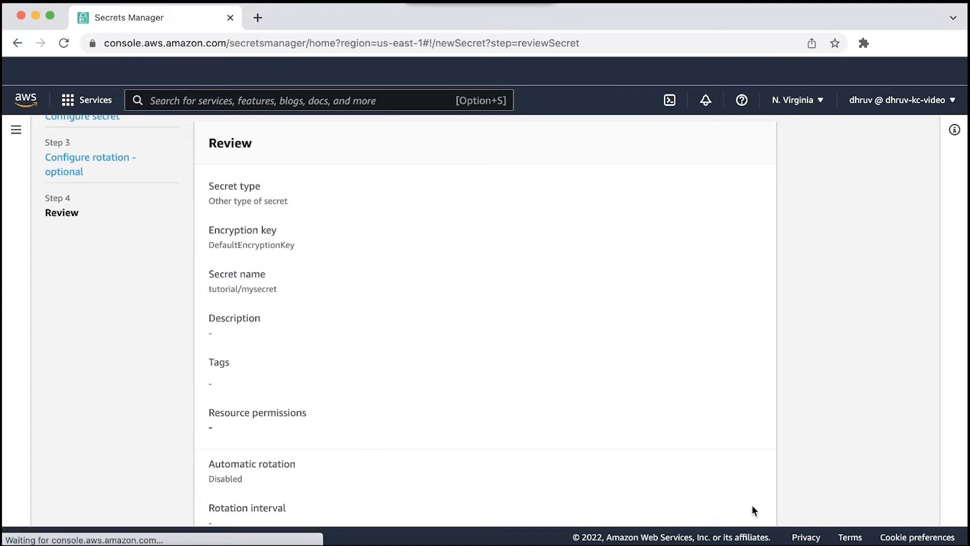
{"action": "scroll", "scroll_direction": "down", "scroll_amount": 3}
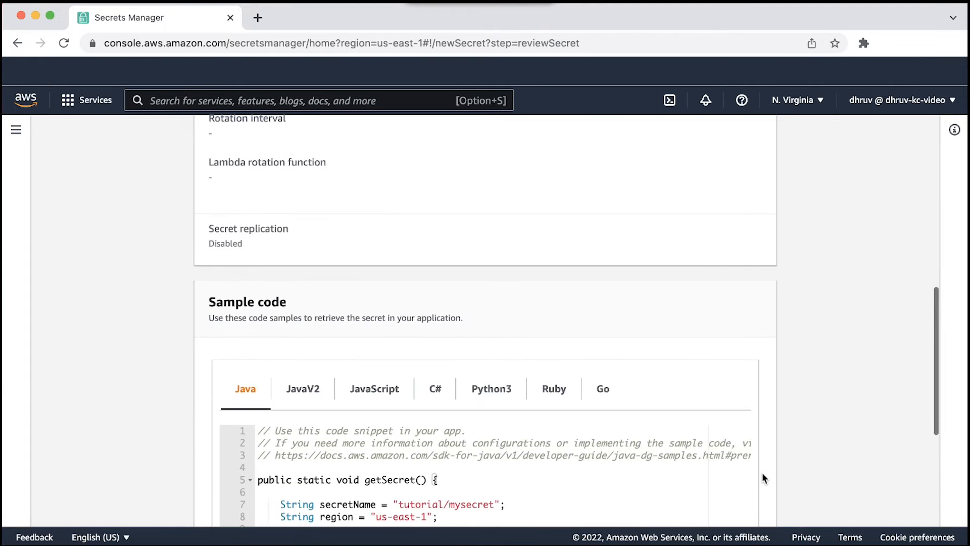
{"action": "scroll", "scroll_direction": "down", "scroll_amount": 3}
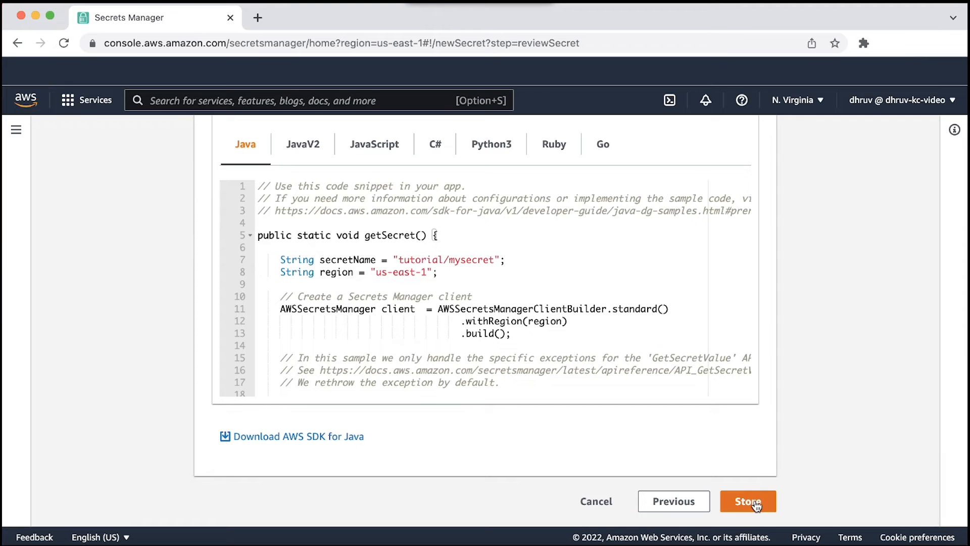
{"action": "left_click", "coordinate": [747, 501]}
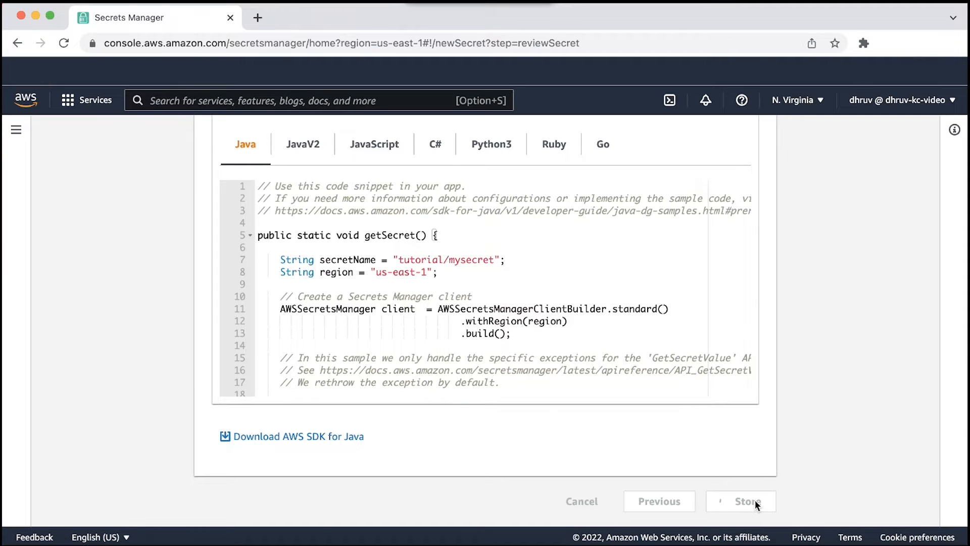
Finish storing tutorial/mysecret so it appears in the secrets list with a success banner.
{"action": "left_click", "coordinate": [740, 500]}
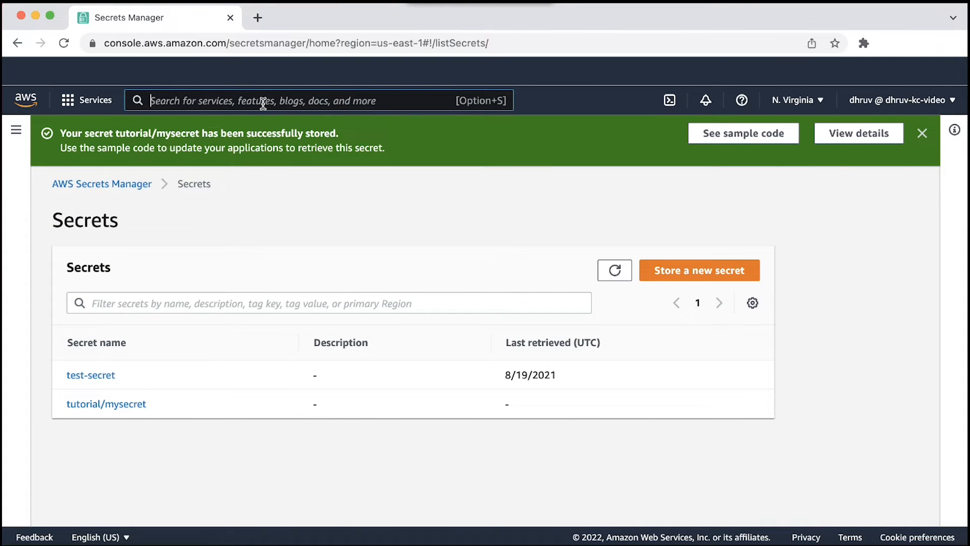
In IAM, start a new role with the Elastic Container Service Task use case.
{"action": "type", "text": "IAM"}
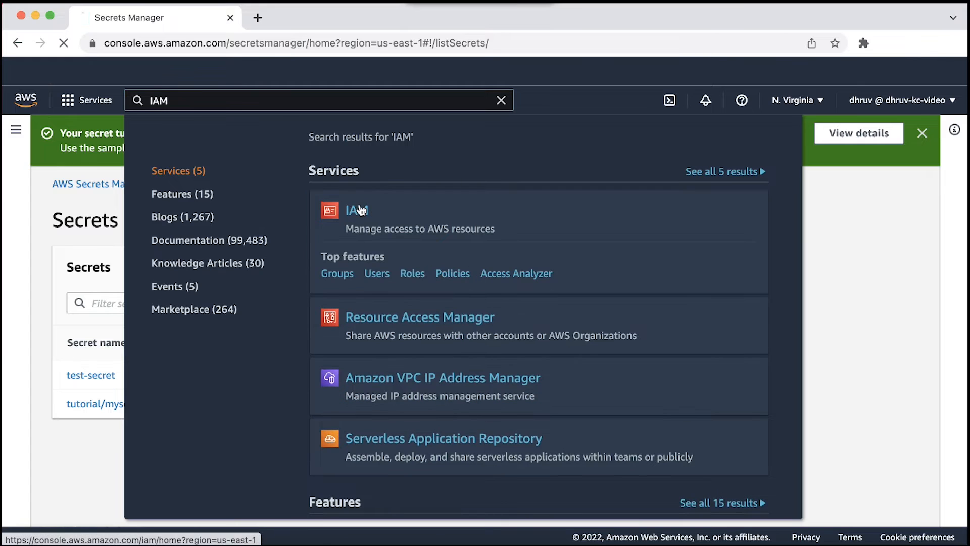
{"action": "left_click", "coordinate": [351, 210]}
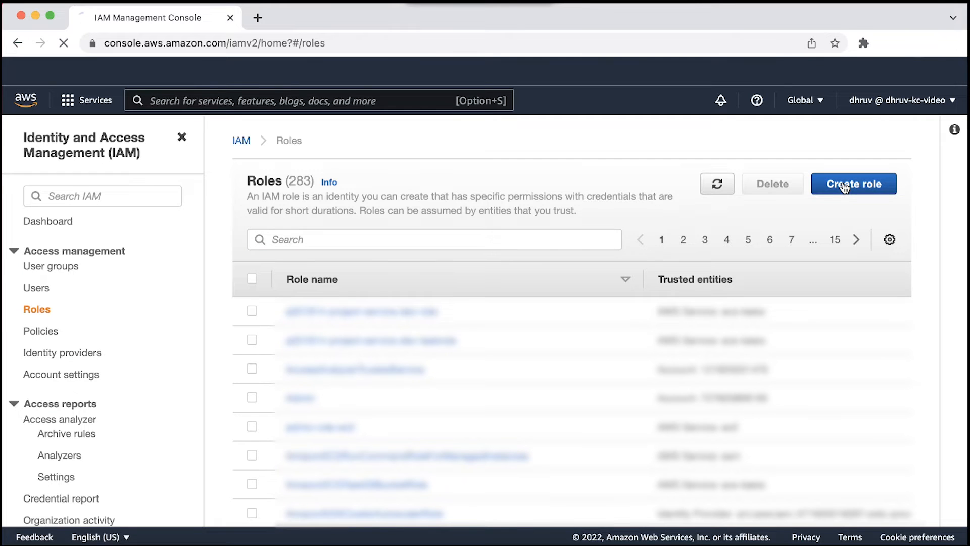
{"action": "left_click", "coordinate": [852, 184]}
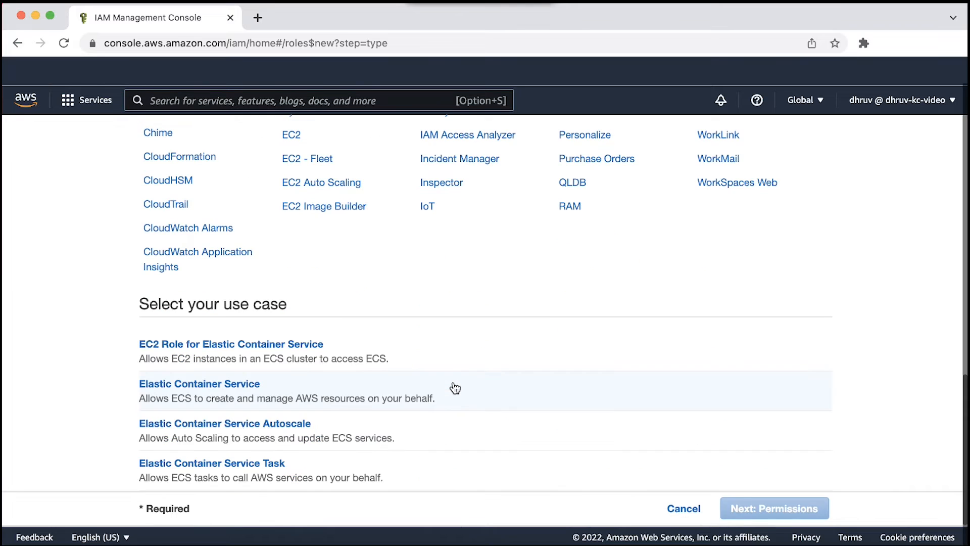
{"action": "mouse_move", "coordinate": [297, 464]}
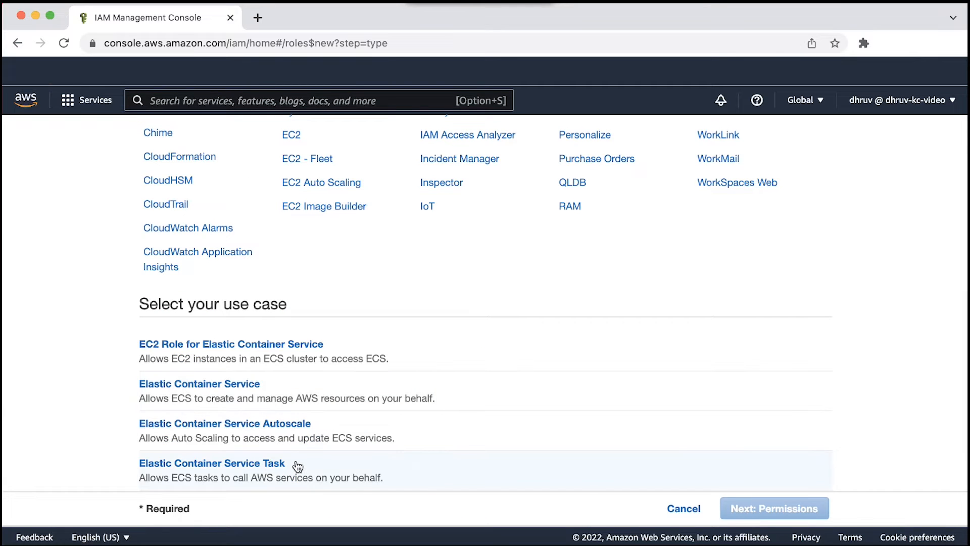
{"action": "left_click", "coordinate": [212, 462]}
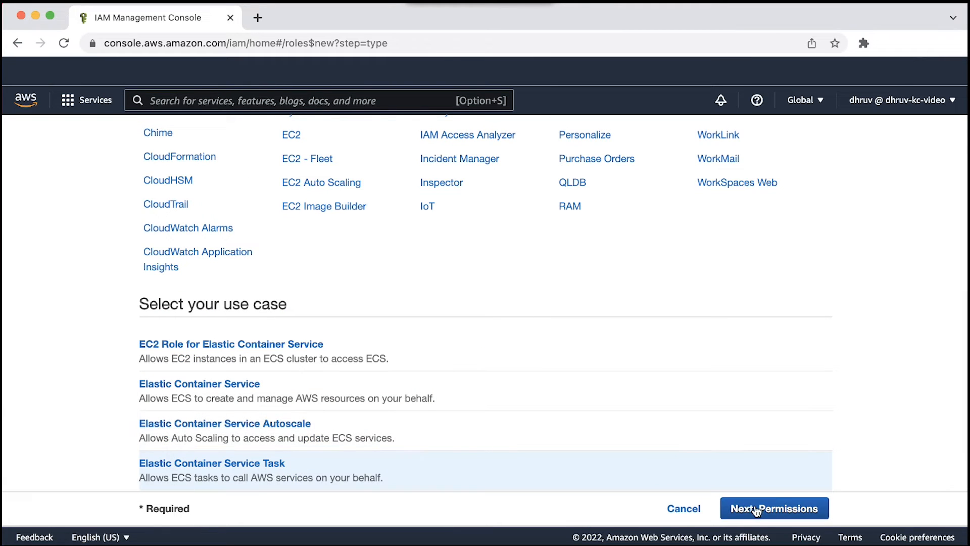
Skip permissions and tags, name the role ecs-task-execution-role-secret and create it.
{"action": "left_click", "coordinate": [773, 508]}
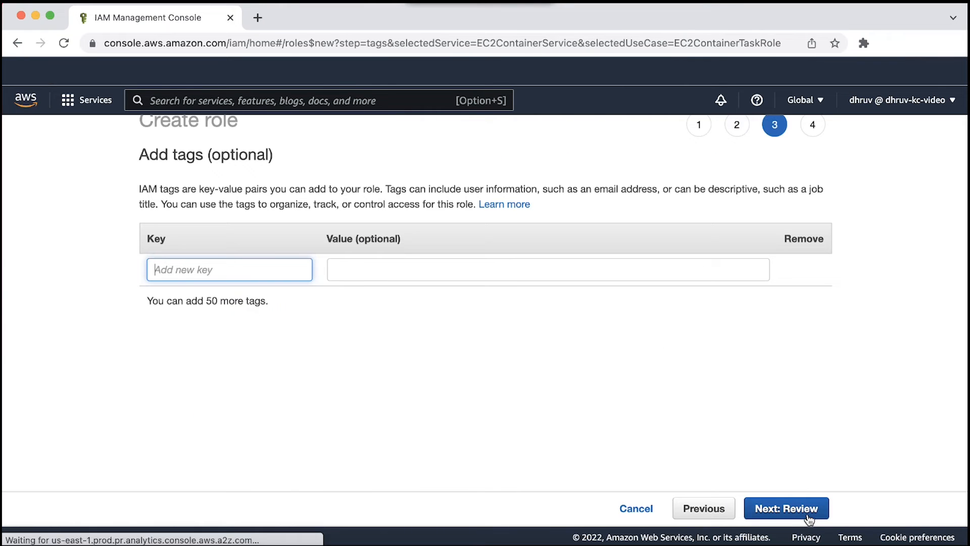
{"action": "left_click", "coordinate": [786, 508]}
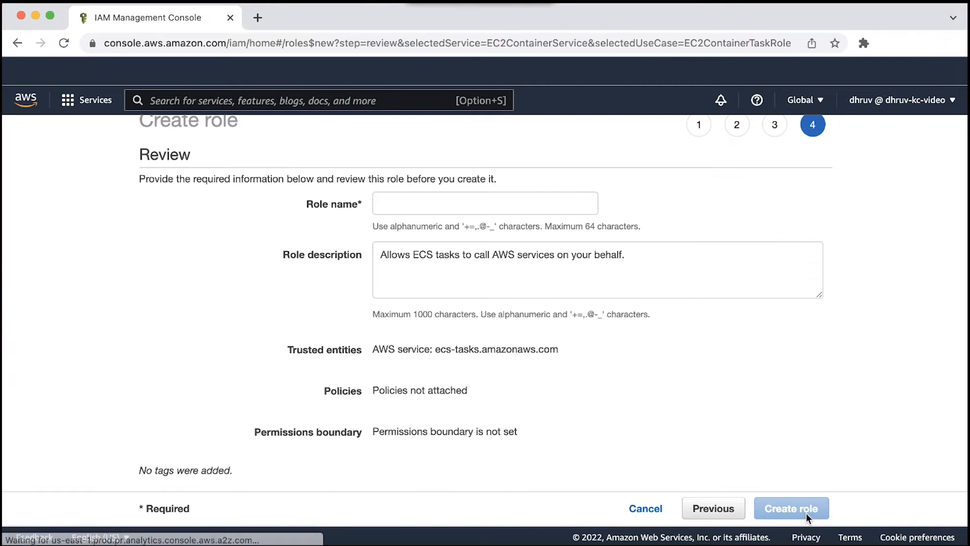
{"action": "type", "text": "ecs-task-execution-role-secret"}
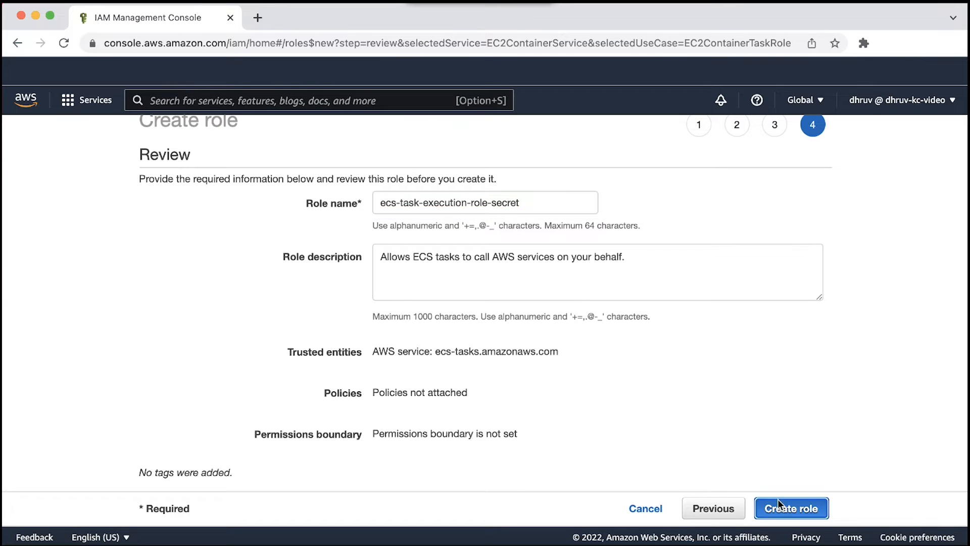
{"action": "left_click", "coordinate": [790, 509]}
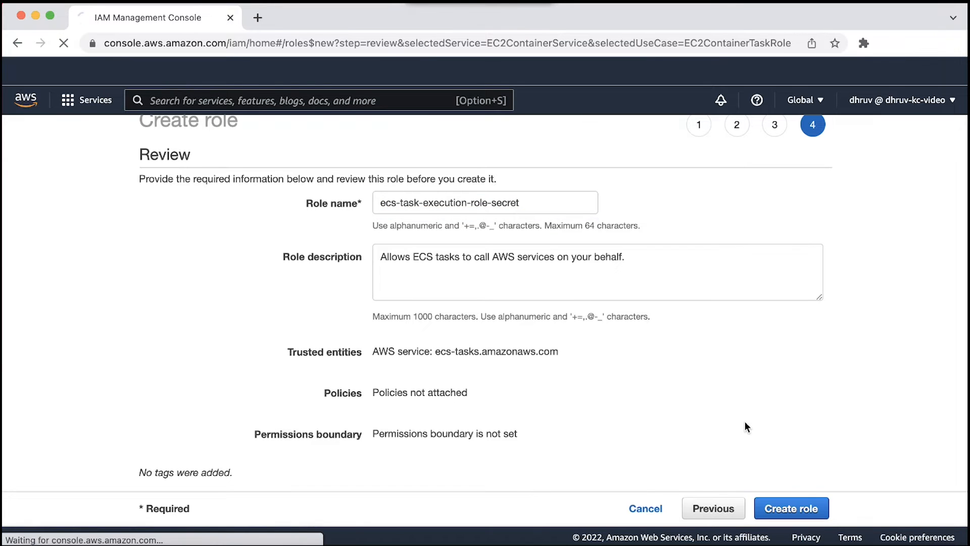
{"action": "left_click", "coordinate": [790, 508]}
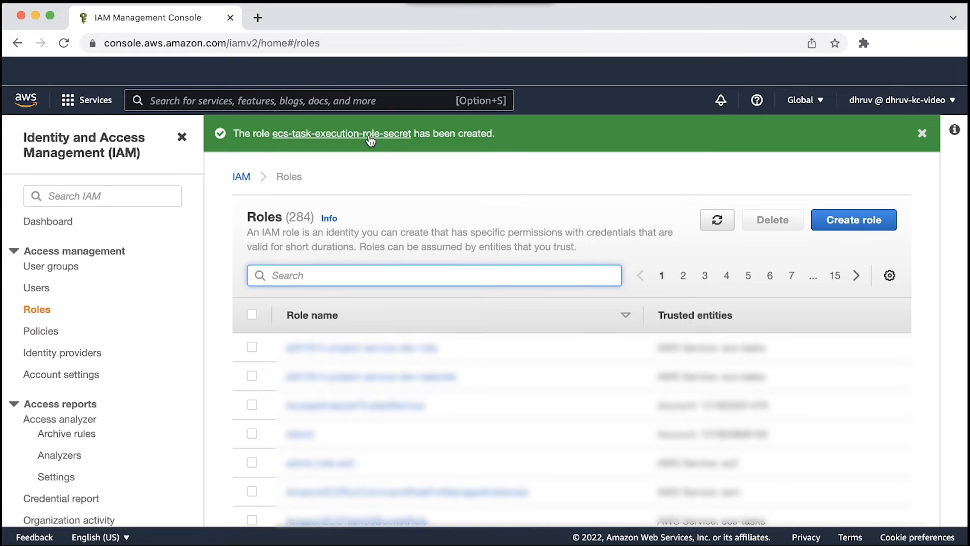
On ecs-task-execution-role-secret, draft an inline JSON policy allowing GetSecretValue on tutorial/mysecret.
{"action": "left_click", "coordinate": [341, 133]}
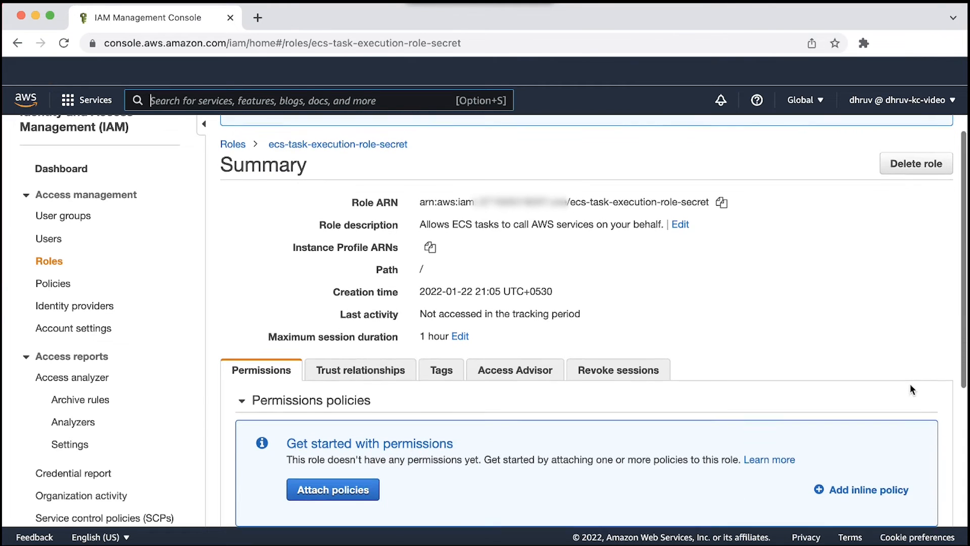
{"action": "scroll", "scroll_direction": "down", "scroll_amount": 3}
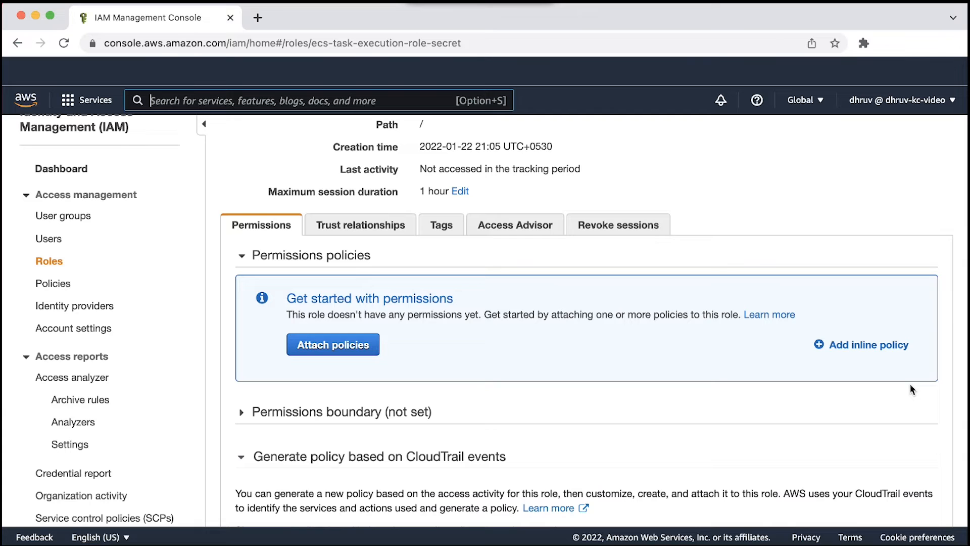
{"action": "mouse_move", "coordinate": [875, 344]}
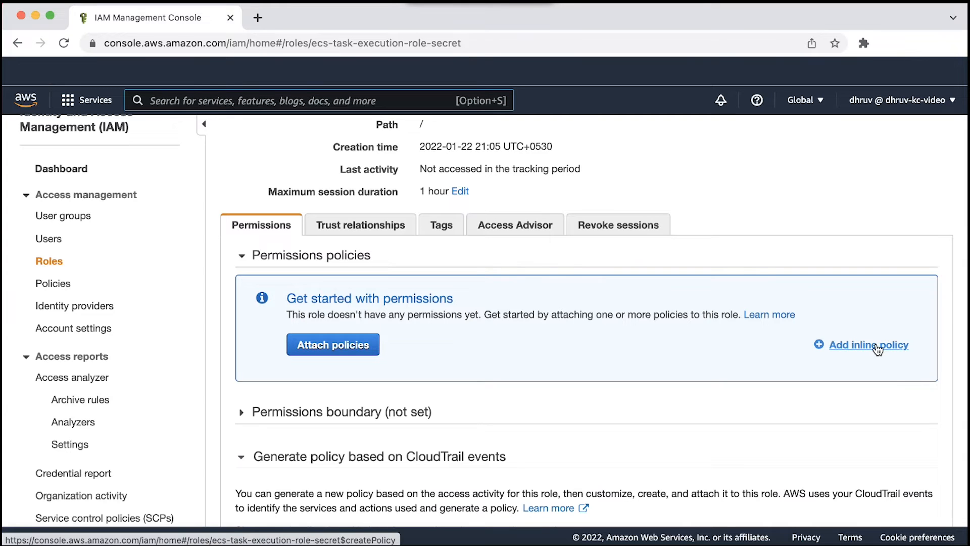
{"action": "left_click", "coordinate": [866, 344]}
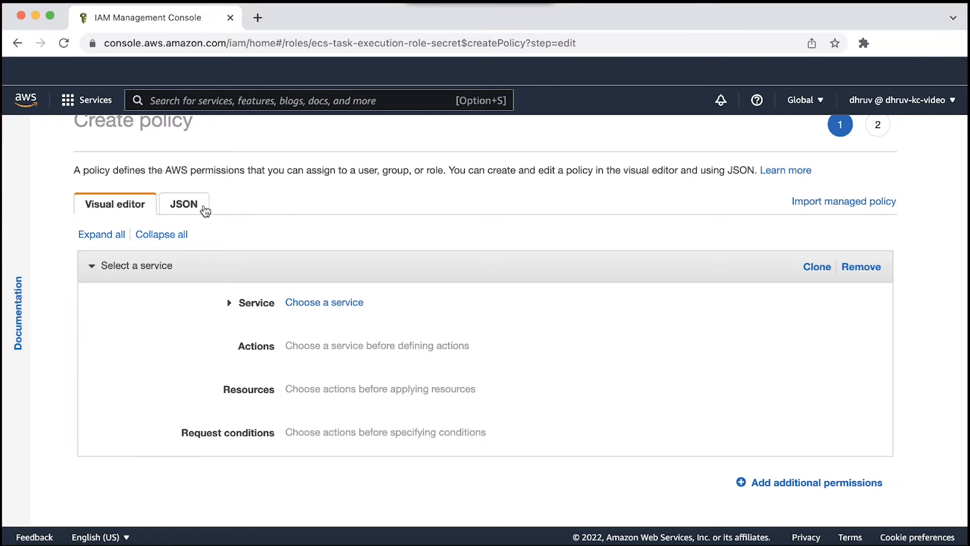
{"action": "left_click", "coordinate": [183, 203]}
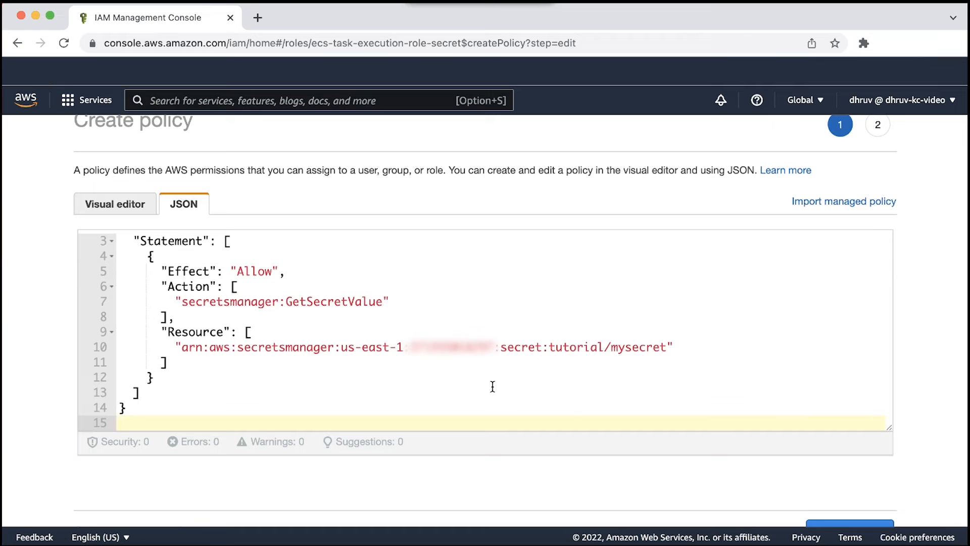
{"action": "scroll", "scroll_direction": "down", "scroll_amount": 3}
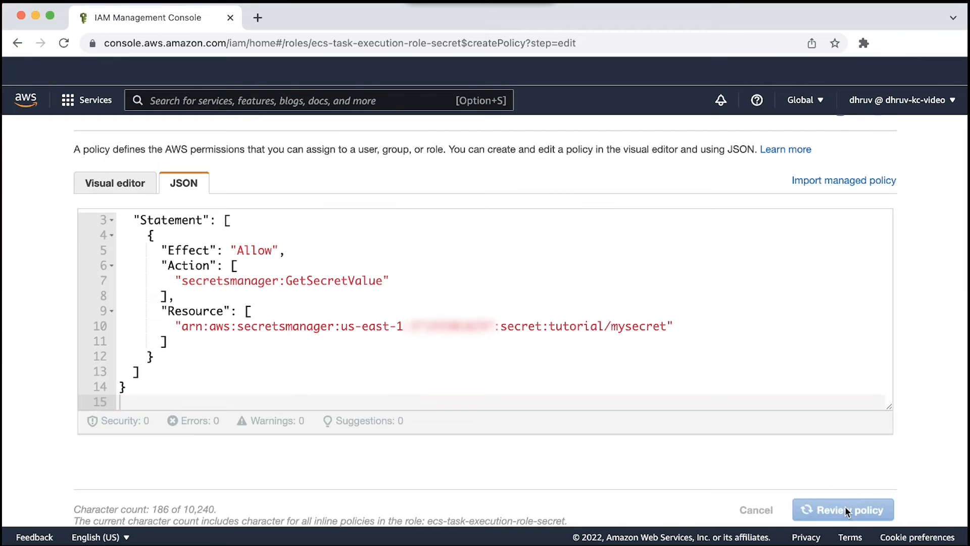
Review the policy and save it as the inline policy secret-access-permission.
{"action": "left_click", "coordinate": [843, 510]}
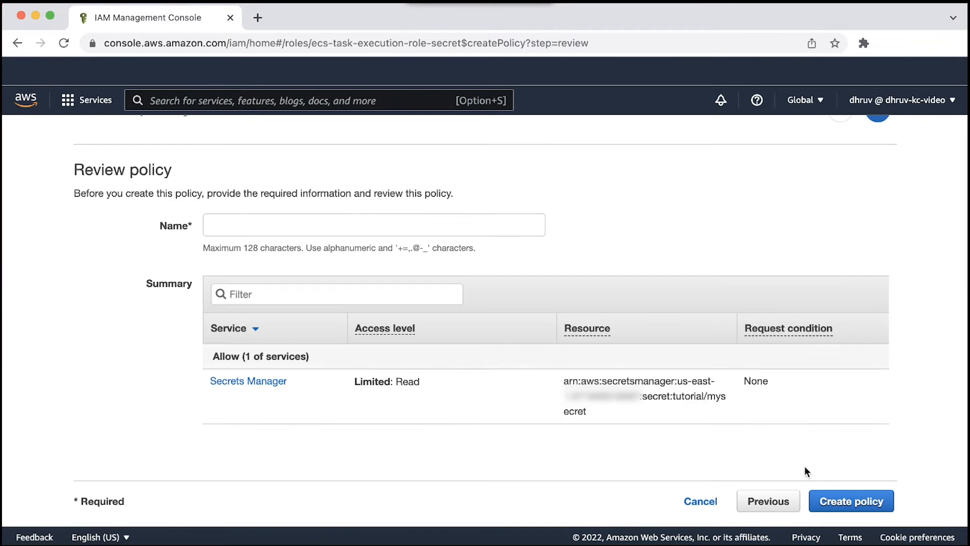
{"action": "type", "text": "secret-access-permission"}
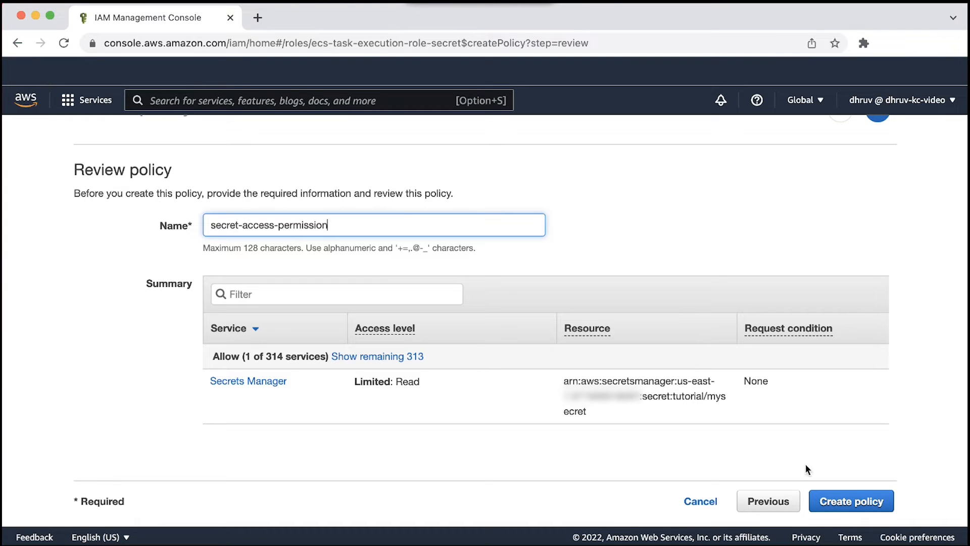
{"action": "left_click", "coordinate": [851, 500]}
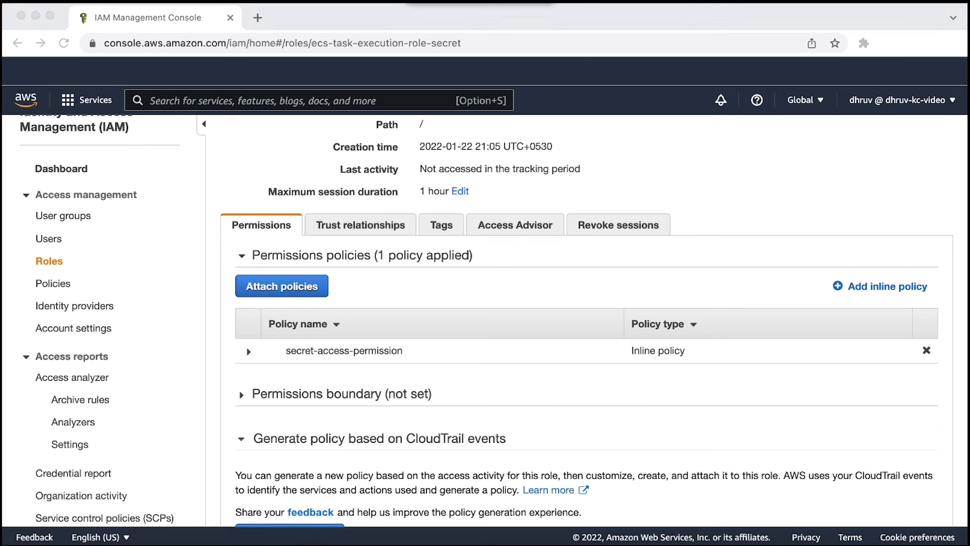
{"action": "mouse_move", "coordinate": [293, 300]}
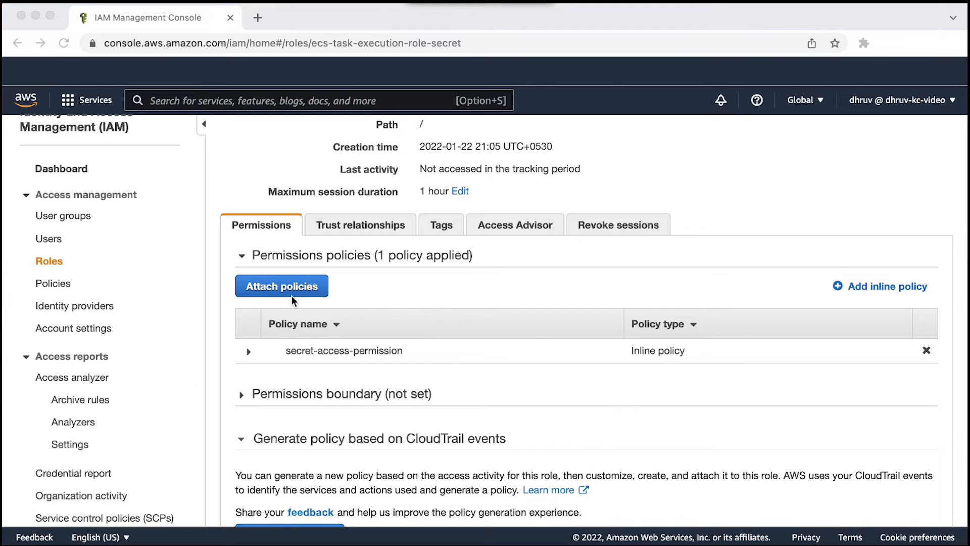
Attach the managed AmazonECSTaskExecutionRolePolicy to the role as its second policy.
{"action": "left_click", "coordinate": [280, 286]}
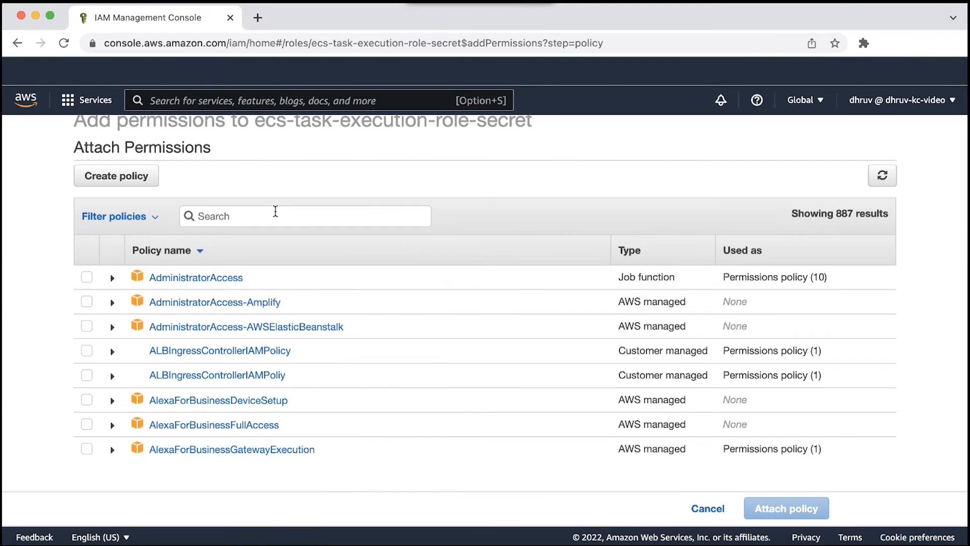
{"action": "left_click", "coordinate": [87, 277]}
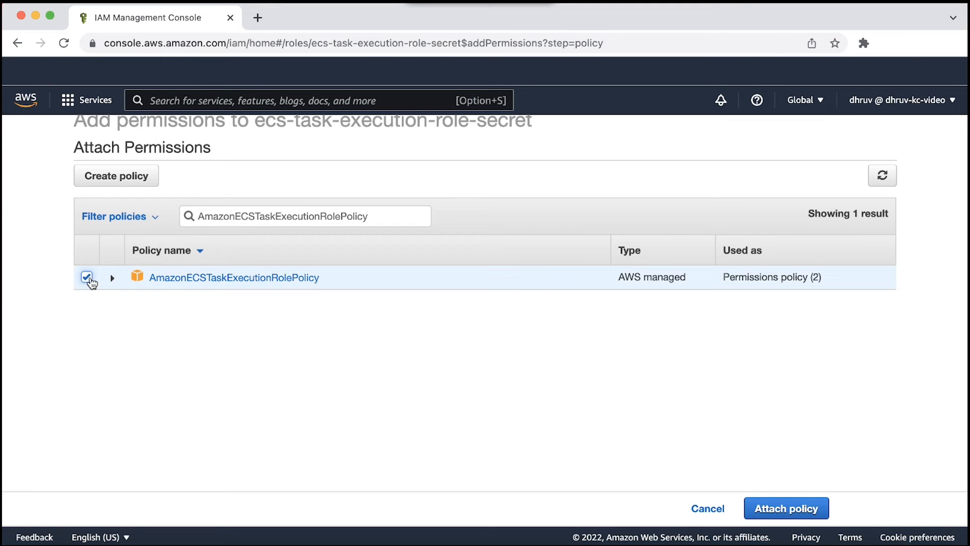
{"action": "left_click", "coordinate": [786, 508]}
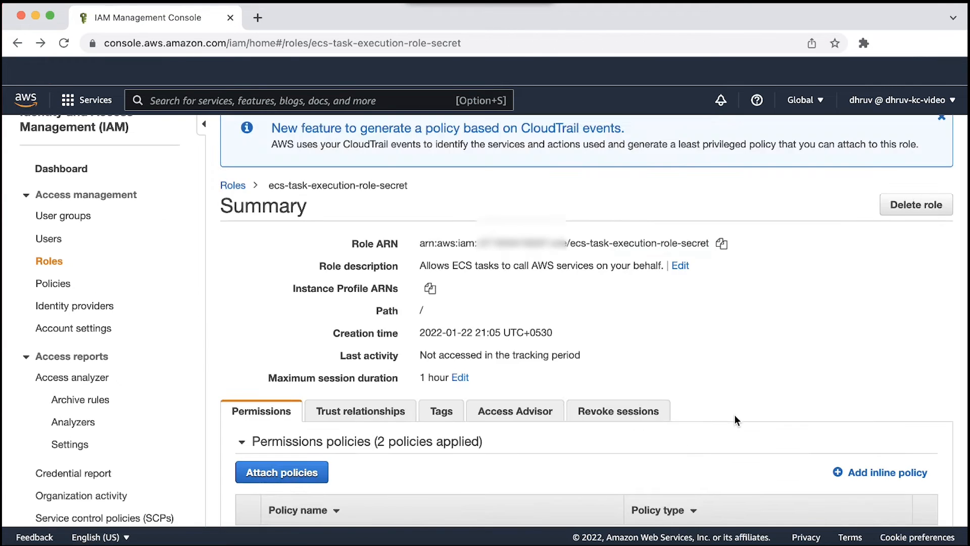
{"action": "scroll", "scroll_direction": "down", "scroll_amount": 3}
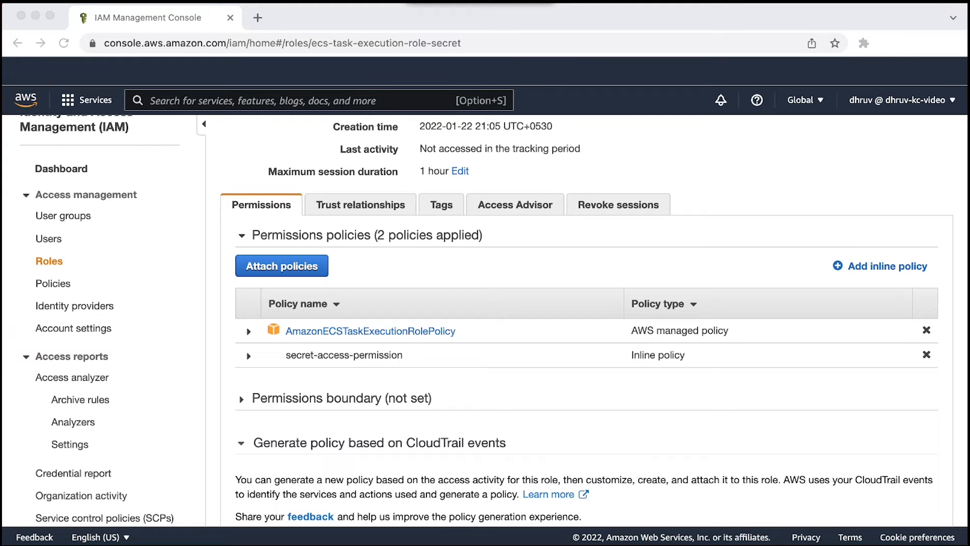
Go to the ECS console and its task definitions list.
{"action": "type", "text": "ECS"}
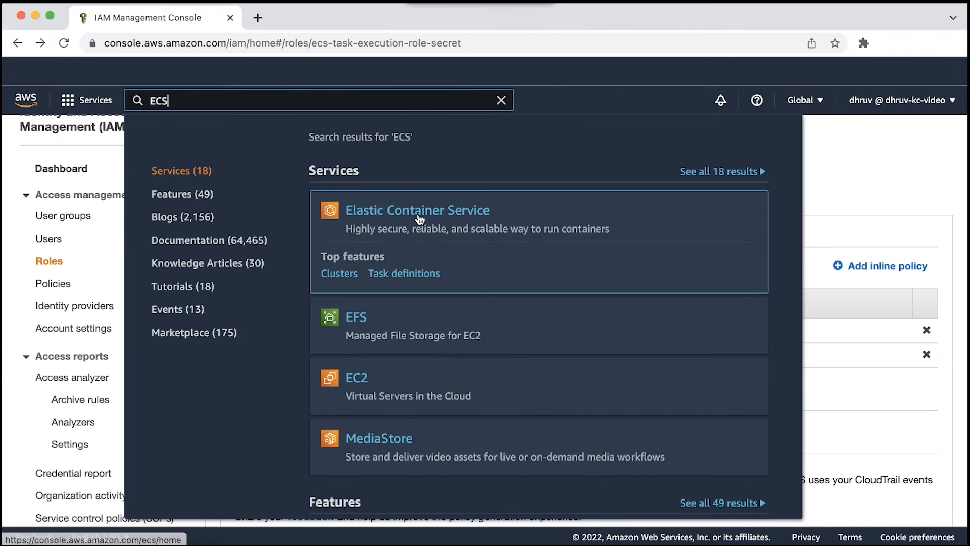
{"action": "left_click", "coordinate": [417, 210]}
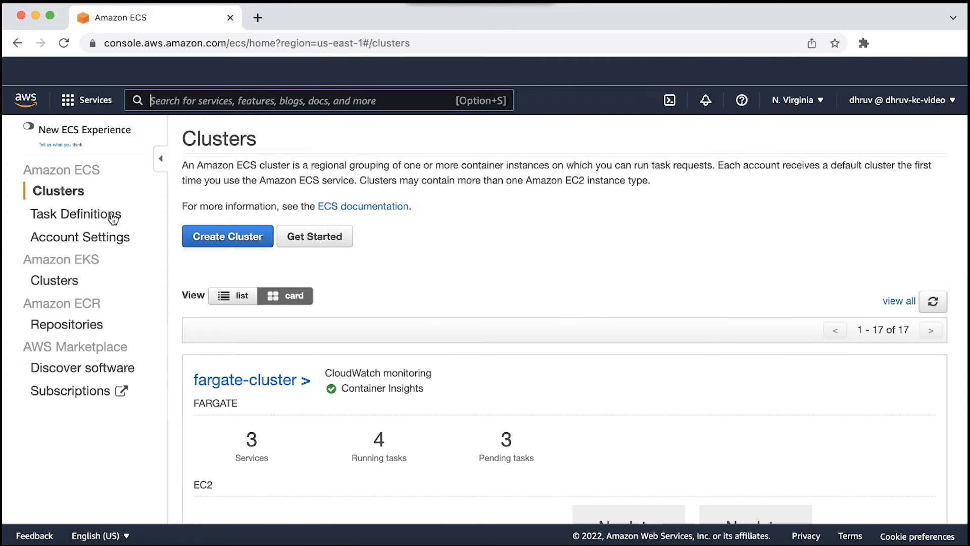
{"action": "left_click", "coordinate": [74, 213]}
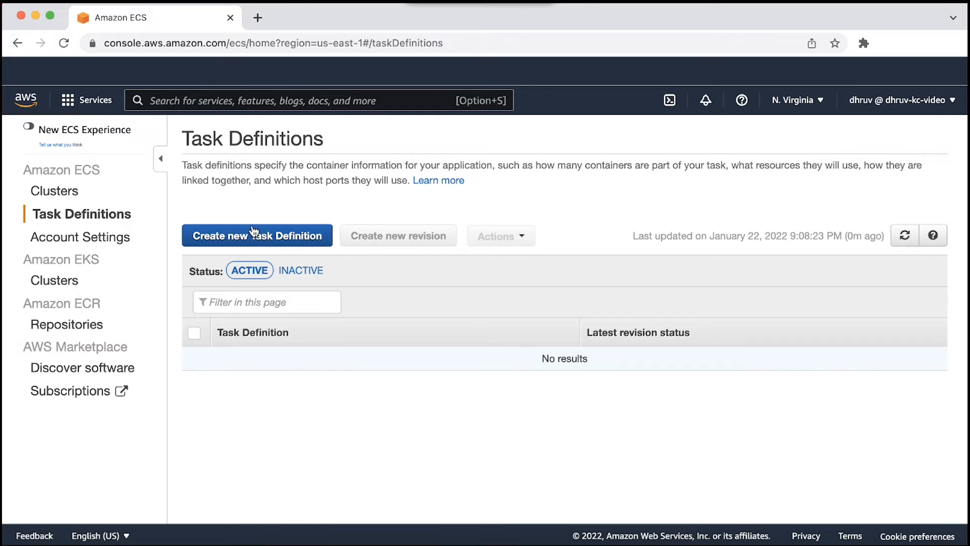
Start a new task definition with FARGATE launch type compatibility.
{"action": "left_click", "coordinate": [255, 236]}
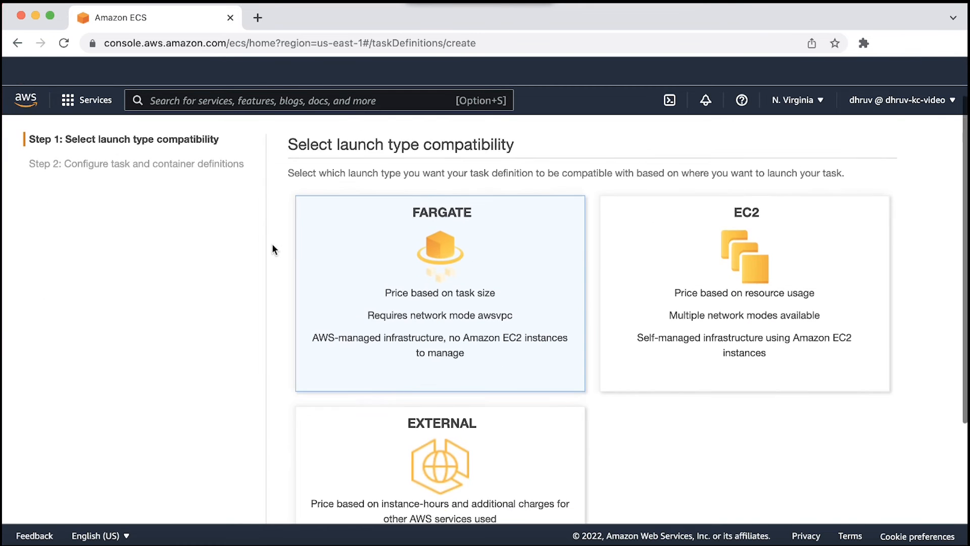
{"action": "scroll", "scroll_direction": "down", "scroll_amount": 3}
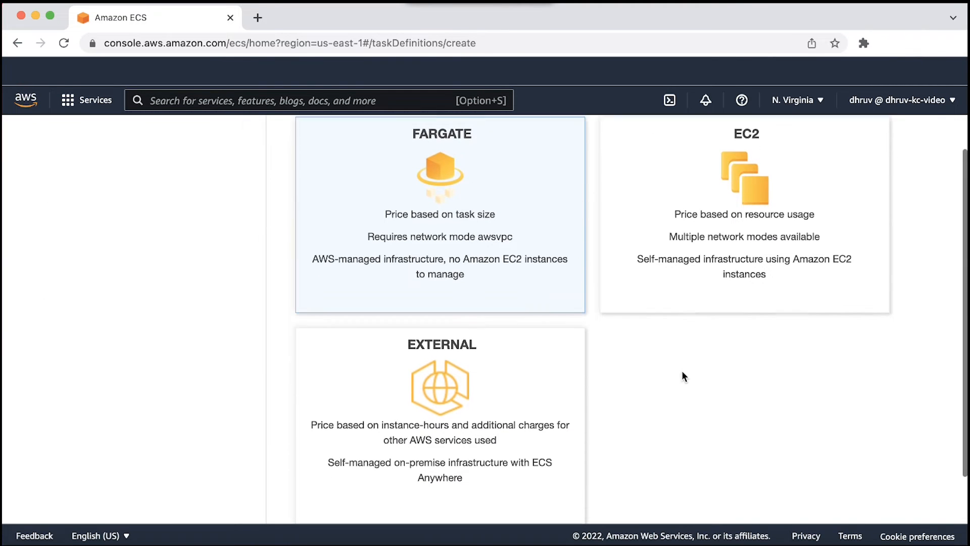
{"action": "scroll", "scroll_direction": "down", "scroll_amount": 3}
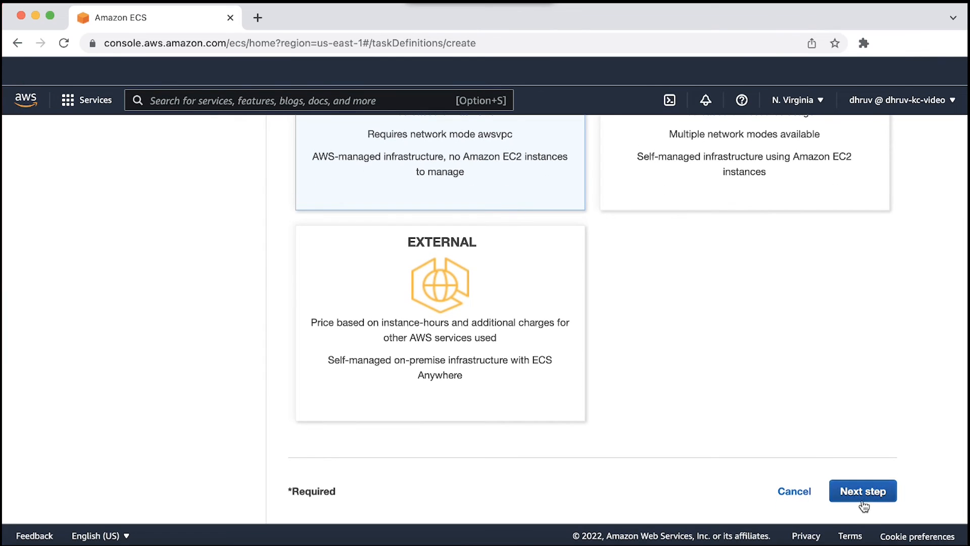
{"action": "left_click", "coordinate": [861, 491]}
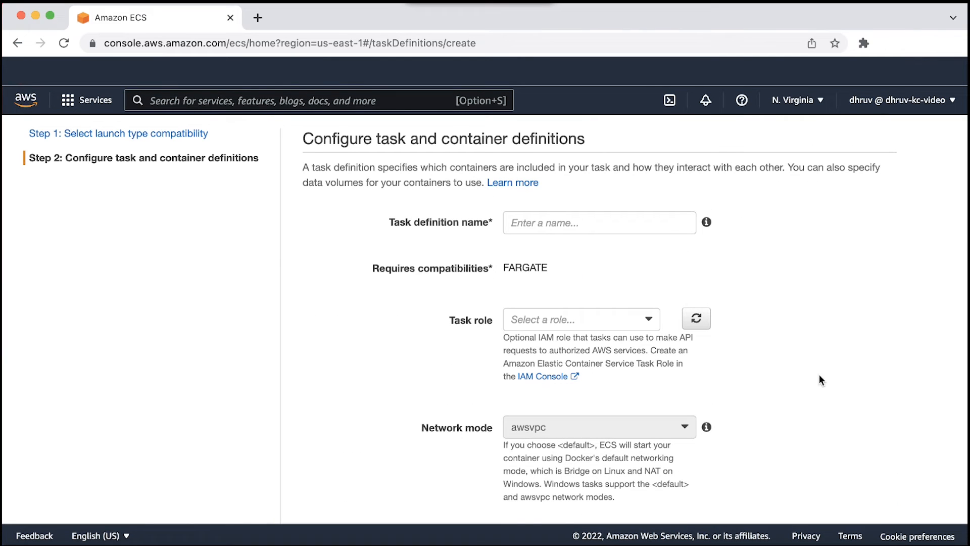
Name the task definition secret-access-task-def and set ecs-task-execution-role-secret as its execution role.
{"action": "type", "text": "secret-acces"}
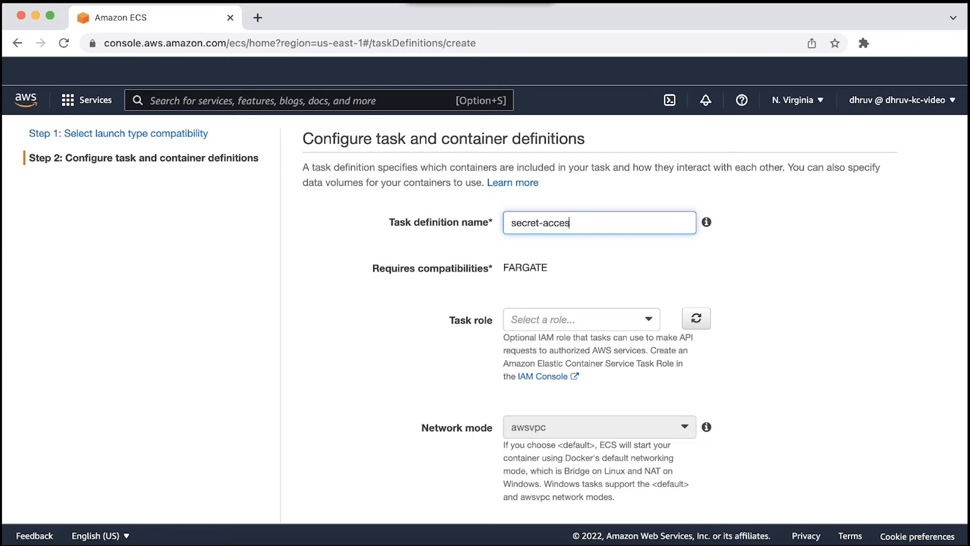
{"action": "type", "text": "s-task-de"}
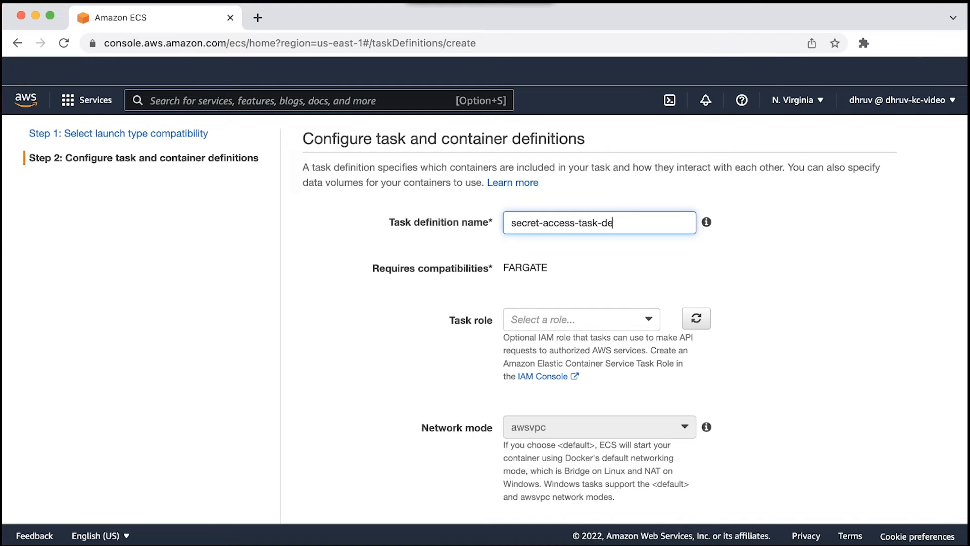
{"action": "scroll", "scroll_direction": "down", "scroll_amount": 3}
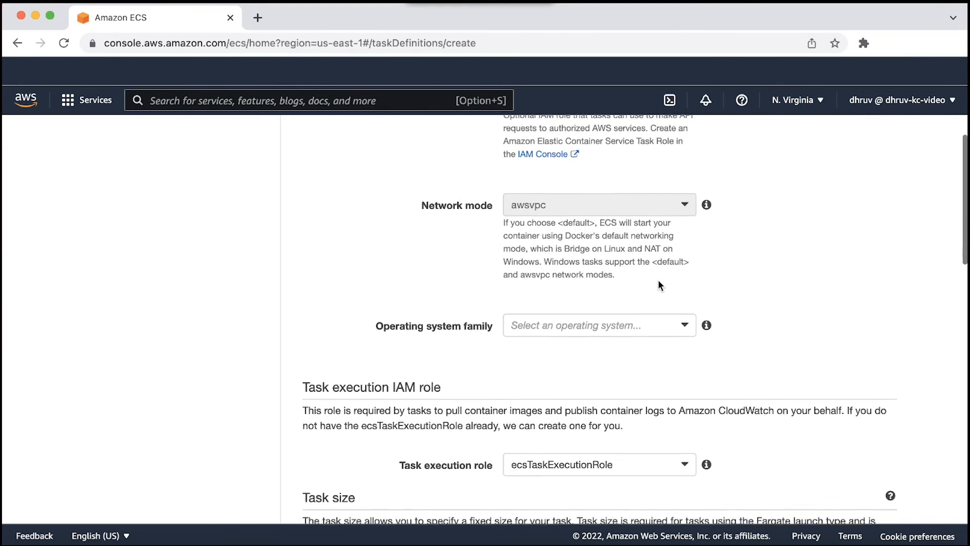
{"action": "left_click", "coordinate": [597, 338]}
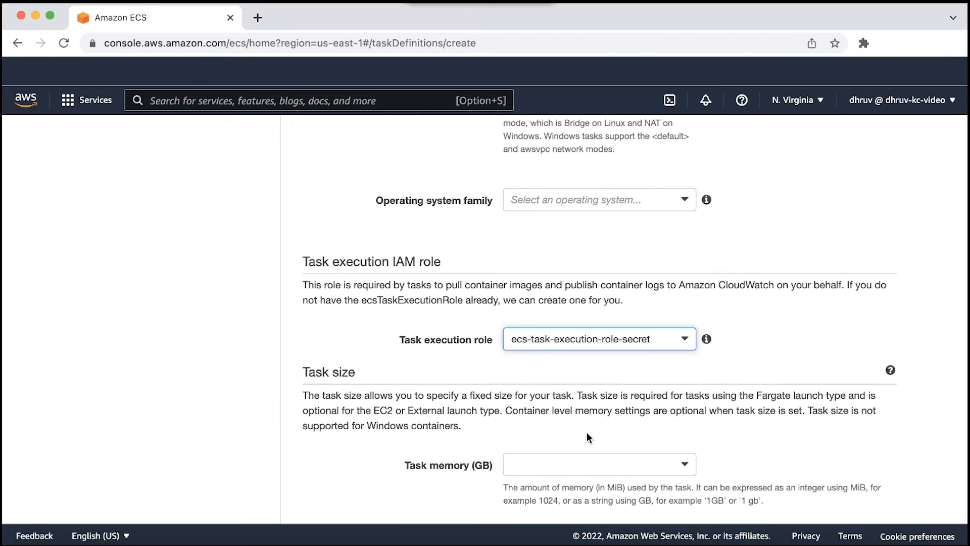
{"action": "scroll", "scroll_direction": "down", "scroll_amount": 3}
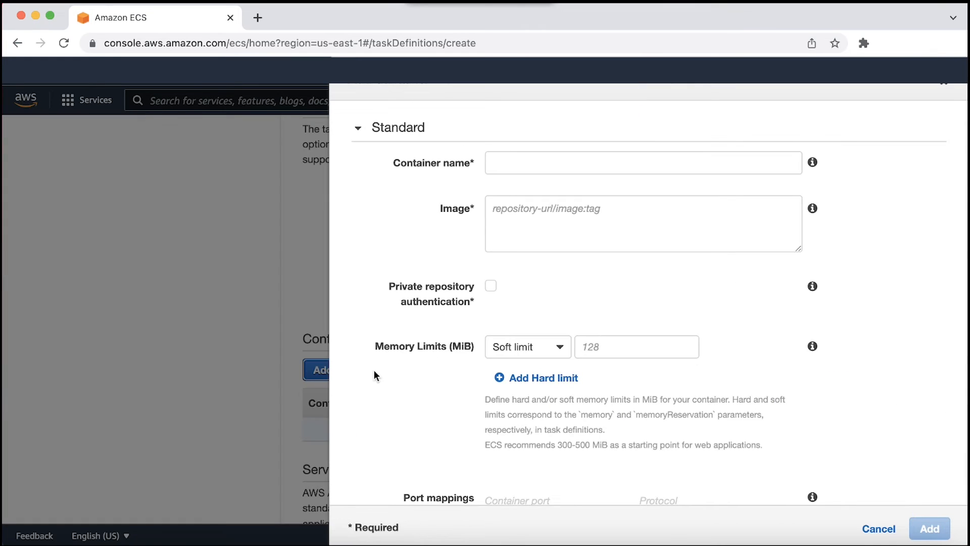
Name the container nginx-container with image nginx and reach the Environment variables section.
{"action": "type", "text": "nginx-c"}
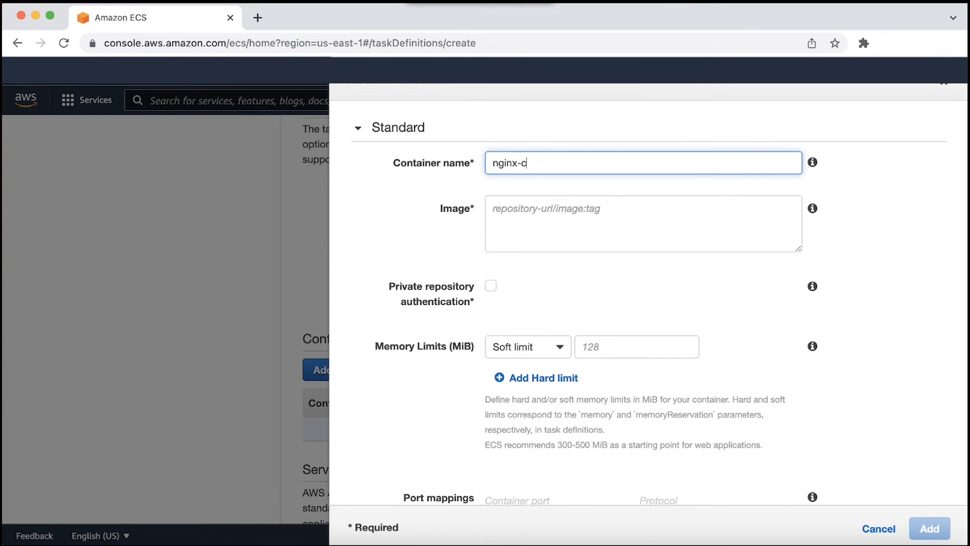
{"action": "type", "text": "nginx"}
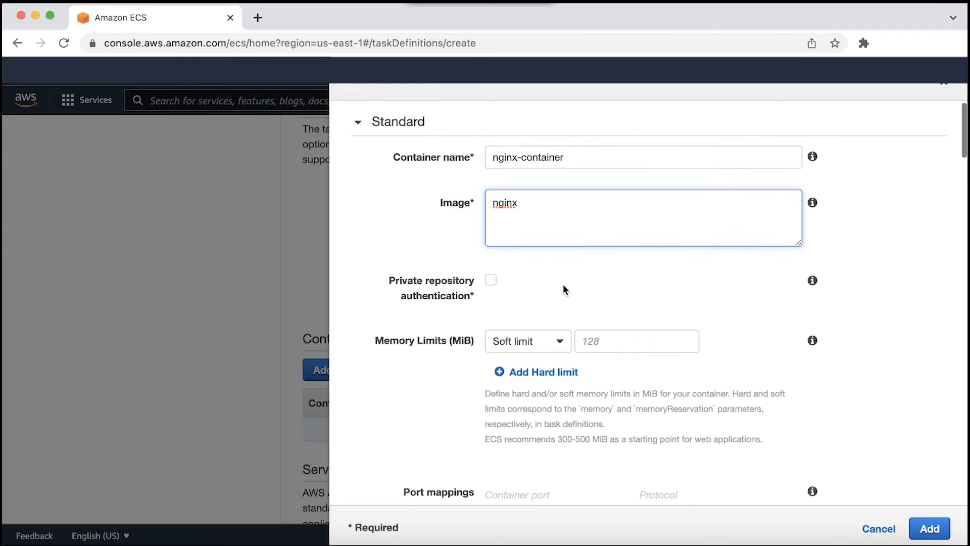
{"action": "scroll", "scroll_direction": "down", "scroll_amount": 3}
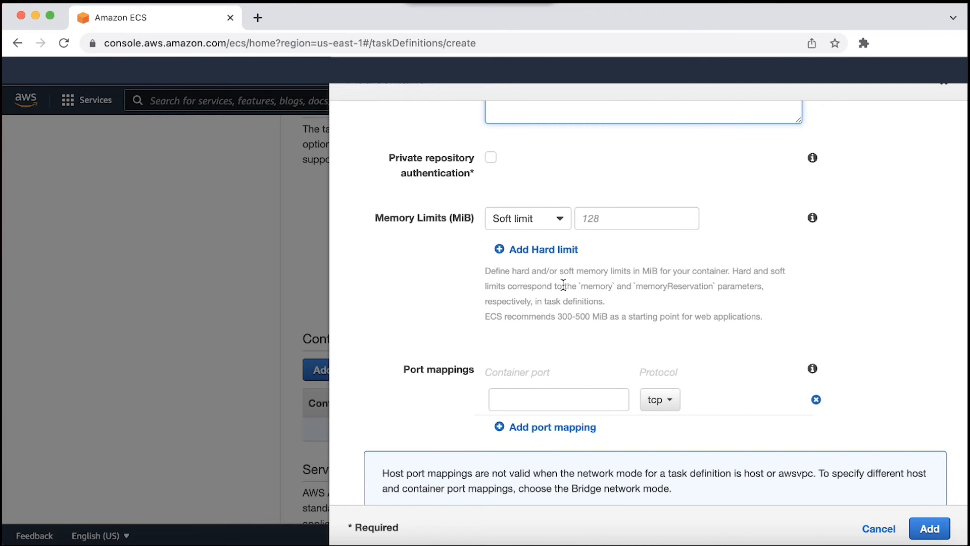
{"action": "scroll", "scroll_direction": "down", "scroll_amount": 3}
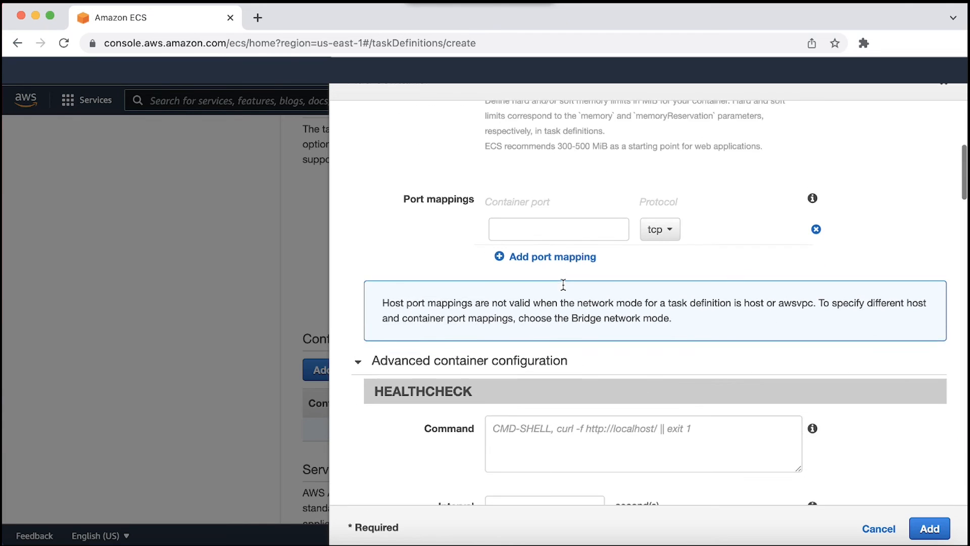
{"action": "scroll", "scroll_direction": "down", "scroll_amount": 3}
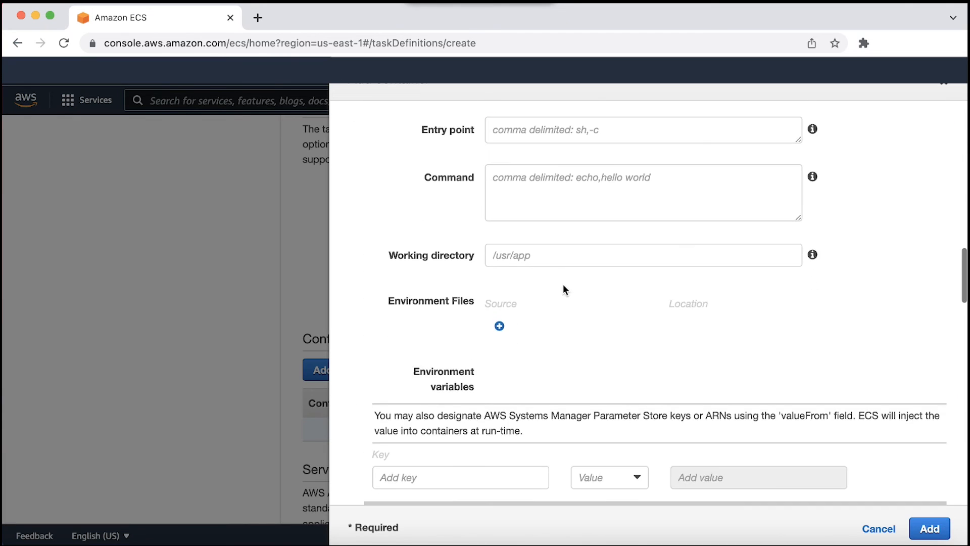
Add environment variable my-password supplied via ValueFrom with the tutorial/mysecret secret ARN.
{"action": "type", "text": "my-password"}
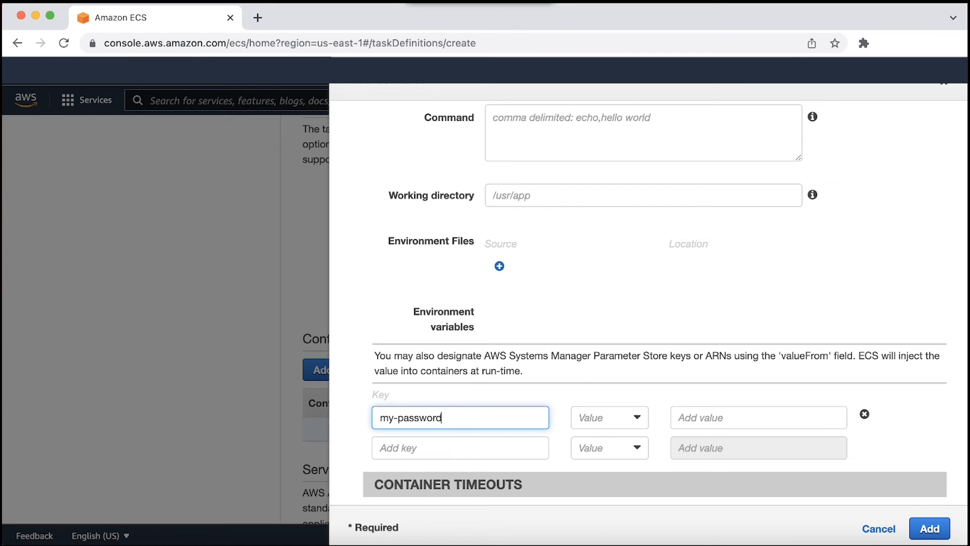
{"action": "mouse_move", "coordinate": [588, 390]}
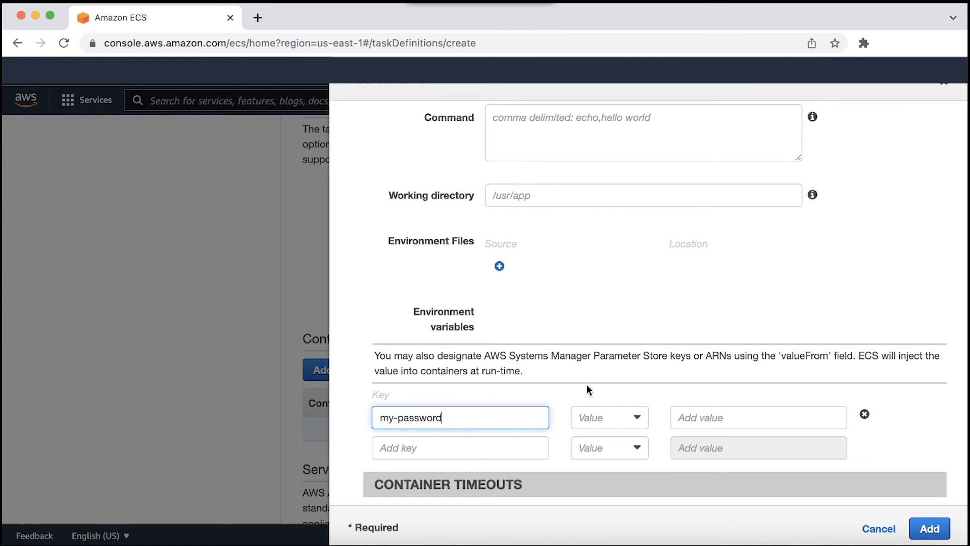
{"action": "left_click", "coordinate": [607, 417]}
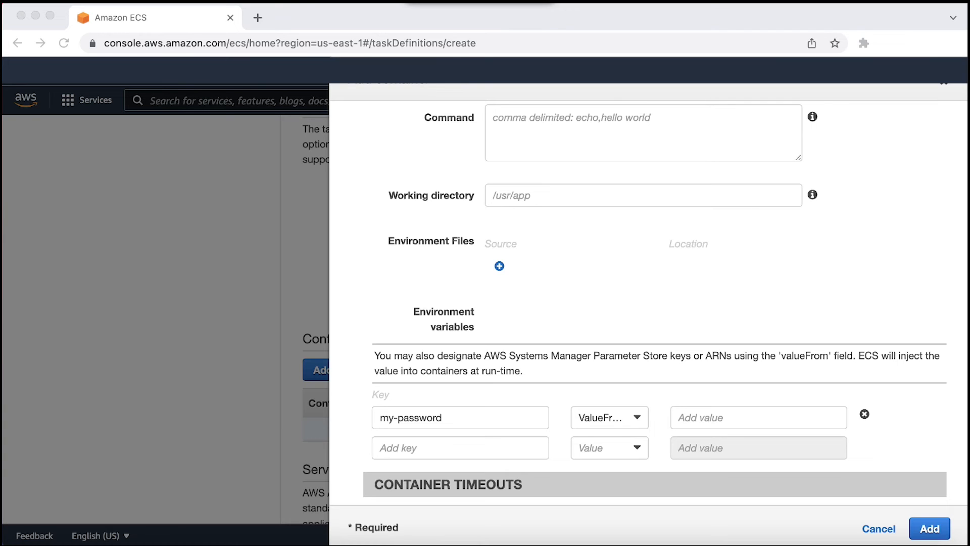
{"action": "mouse_move", "coordinate": [743, 419]}
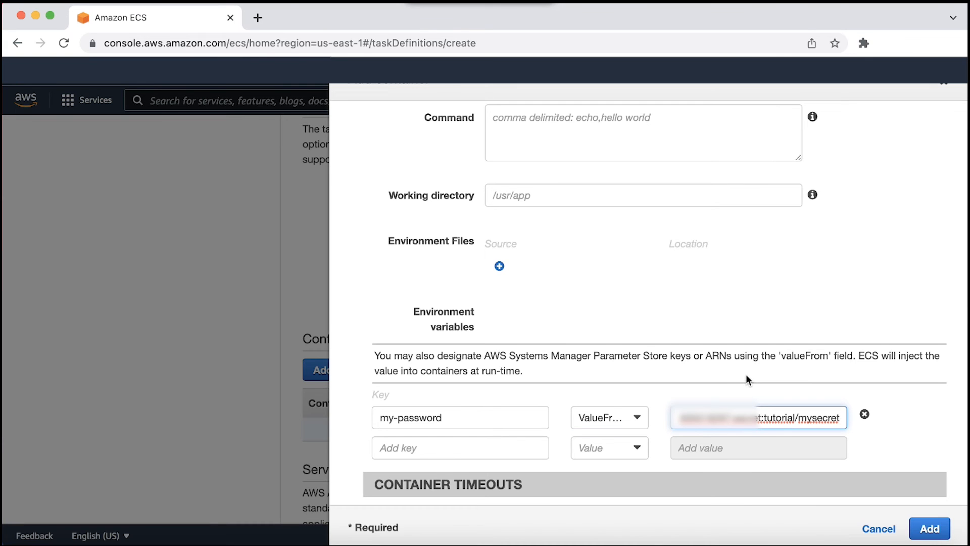
{"action": "scroll", "scroll_direction": "down", "scroll_amount": 3}
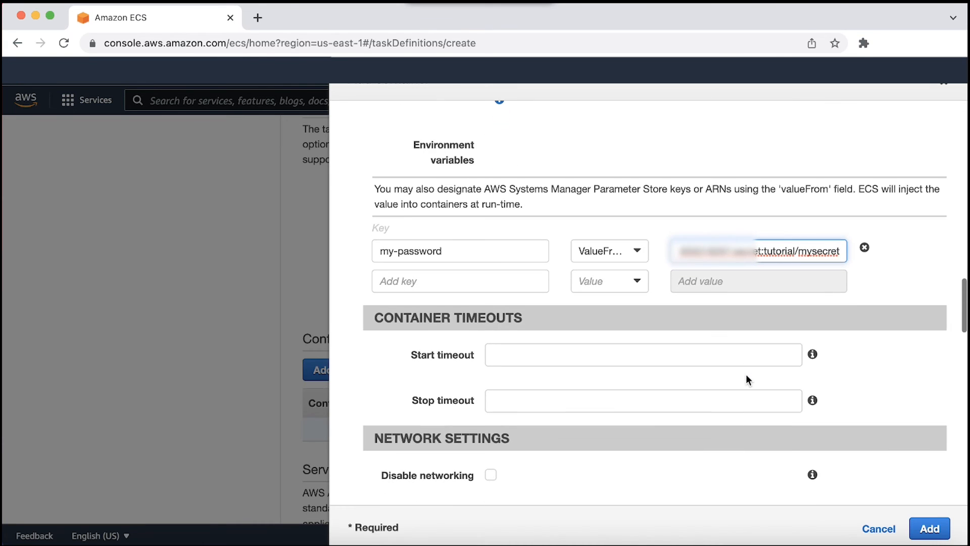
{"action": "mouse_move", "coordinate": [822, 433]}
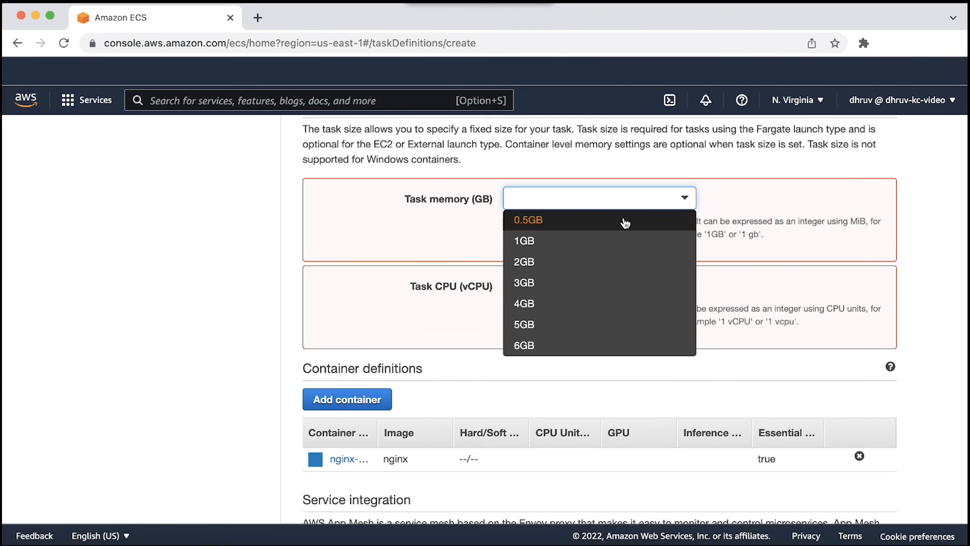
Give the task 0.5GB memory and 0.25 vCPU and create secret-access-task-def.
{"action": "left_click", "coordinate": [526, 219]}
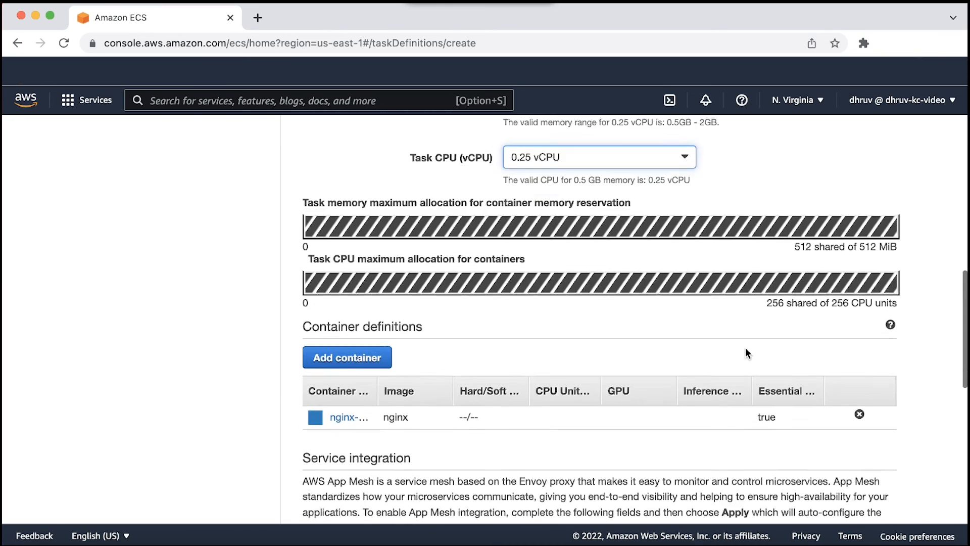
{"action": "scroll", "scroll_direction": "down", "scroll_amount": 3}
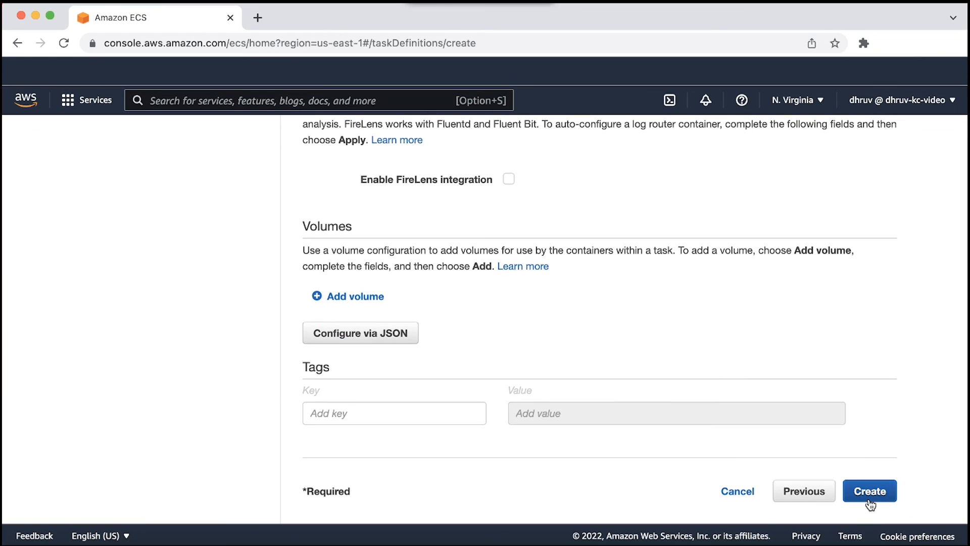
{"action": "left_click", "coordinate": [869, 491]}
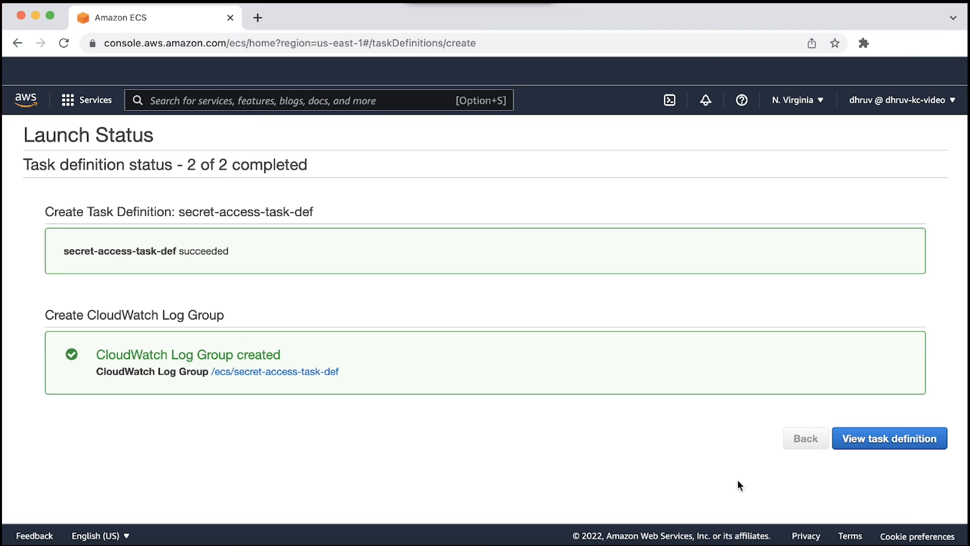